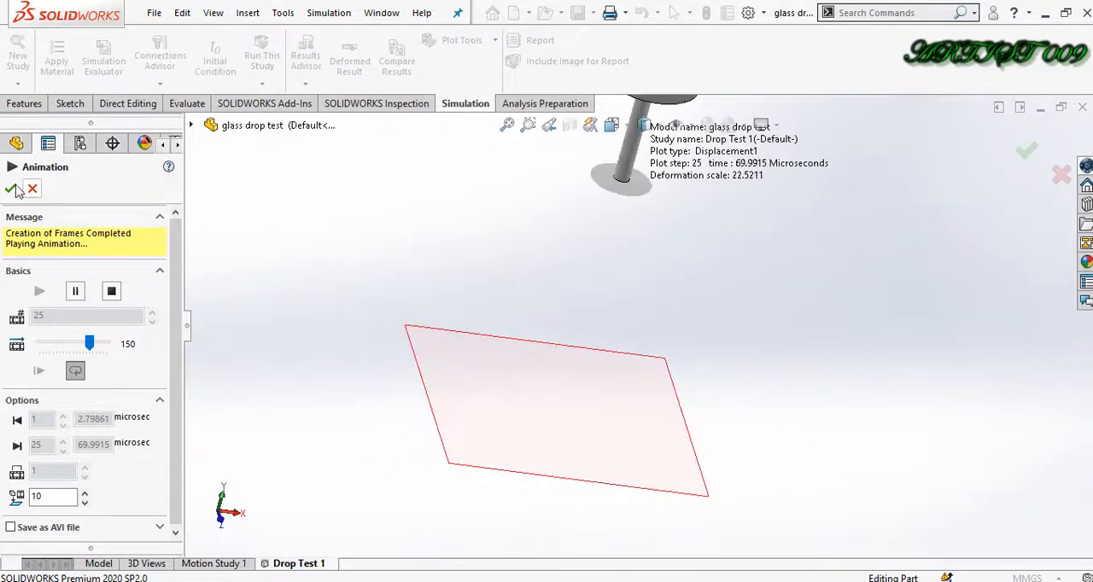
# Close the earlier drop test result animation, leaving only the glass part
pyautogui.click(17, 189)
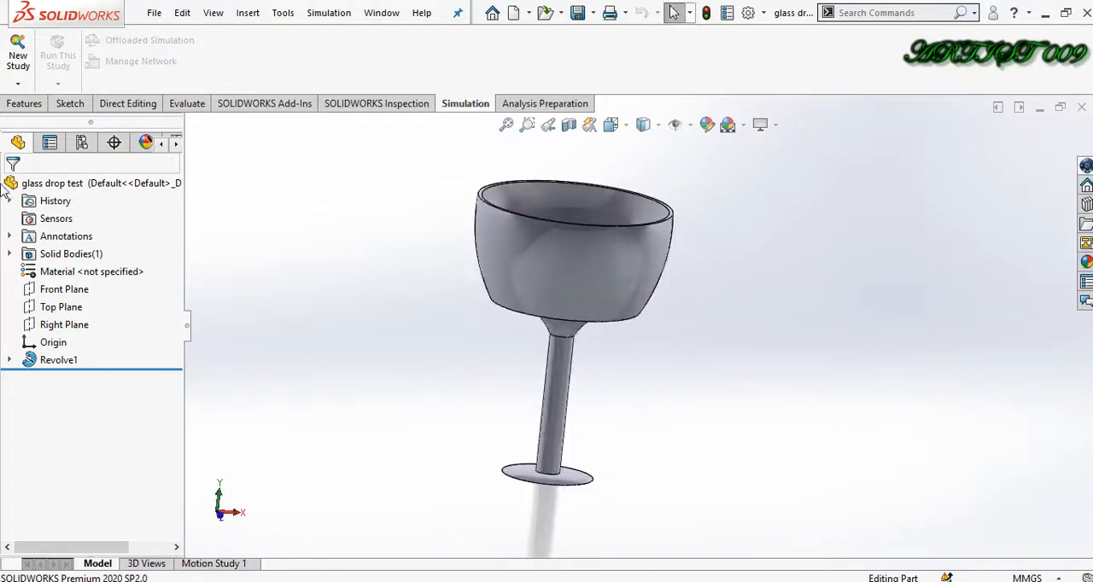
pyautogui.moveTo(18, 51)
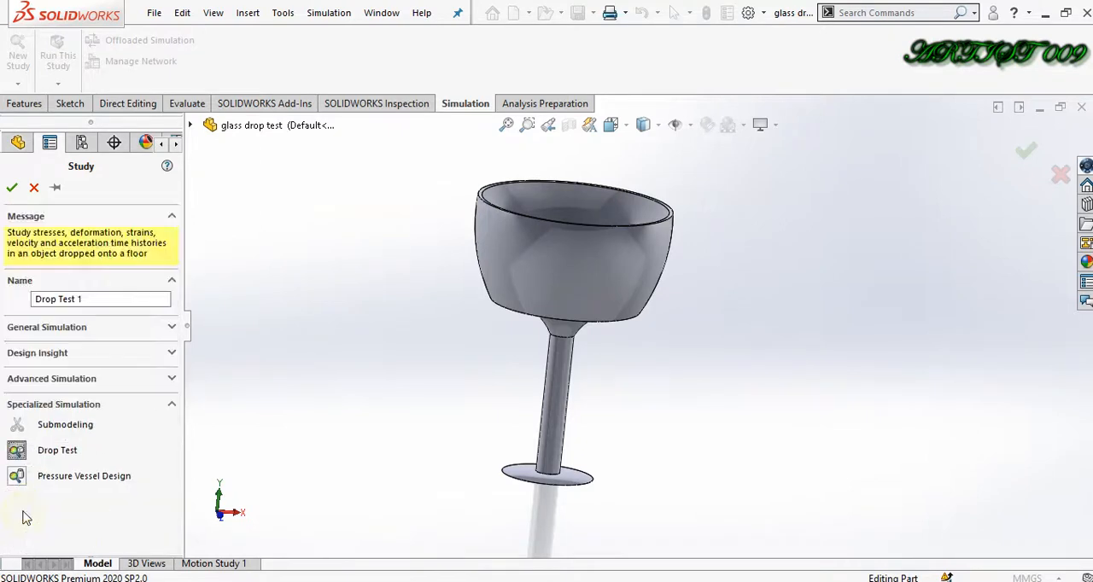
# Create the Drop Test 1 study and apply Glass from Other Non-metals to the goblet
pyautogui.click(12, 187)
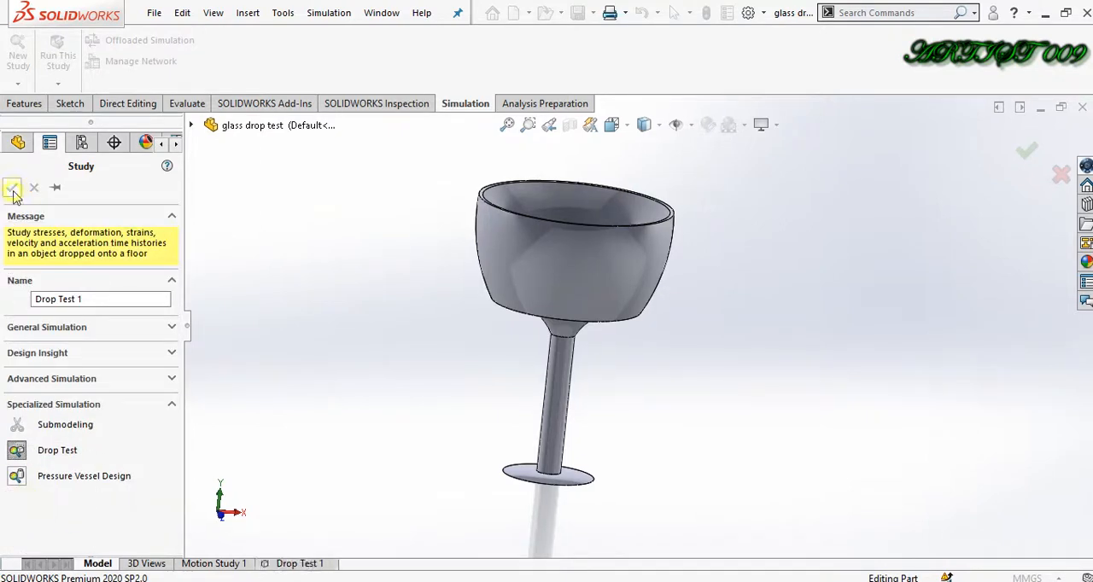
pyautogui.click(12, 188)
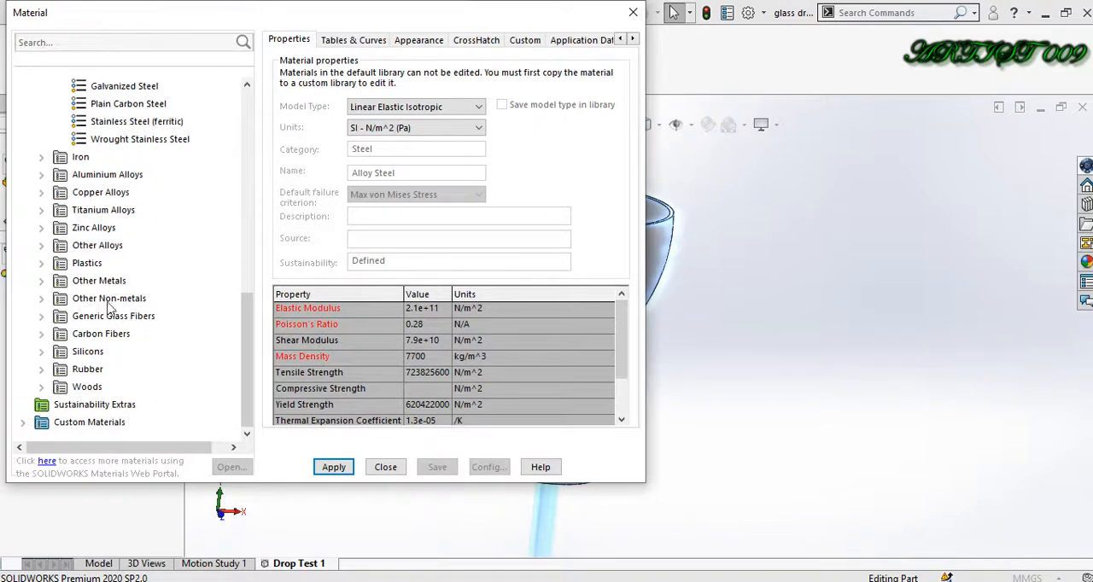
pyautogui.moveTo(109, 298)
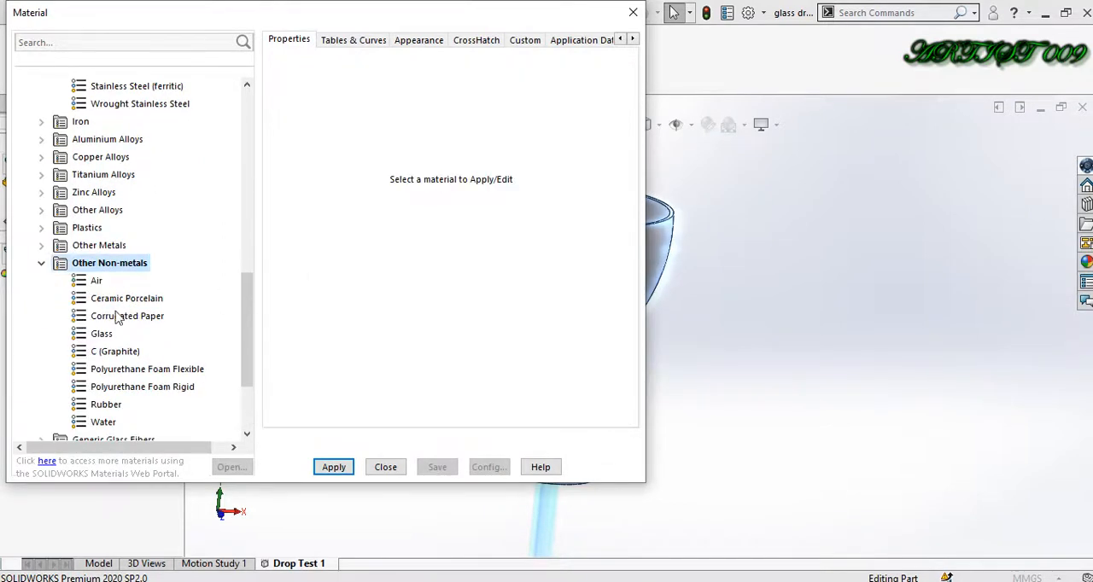
pyautogui.click(100, 334)
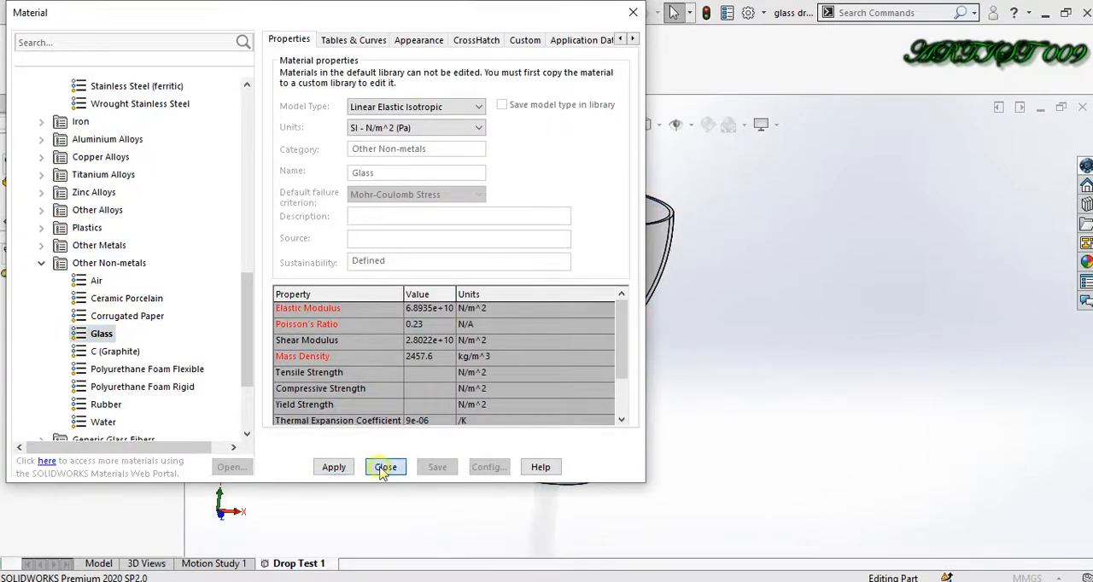
pyautogui.click(384, 467)
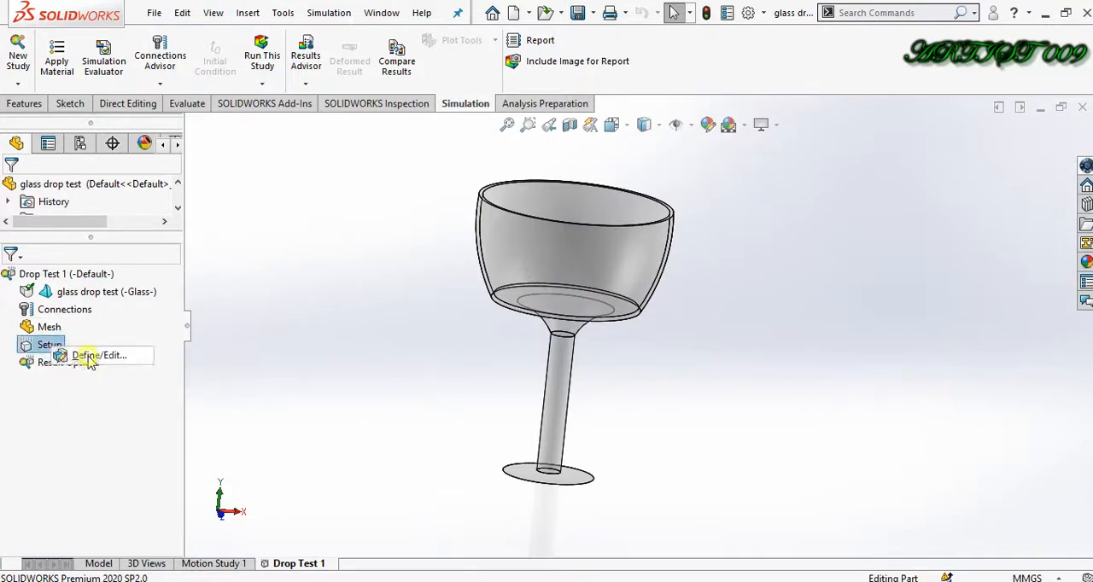
# In the drop test setup, enter a 10 ft drop height measured from the centroid
pyautogui.click(95, 355)
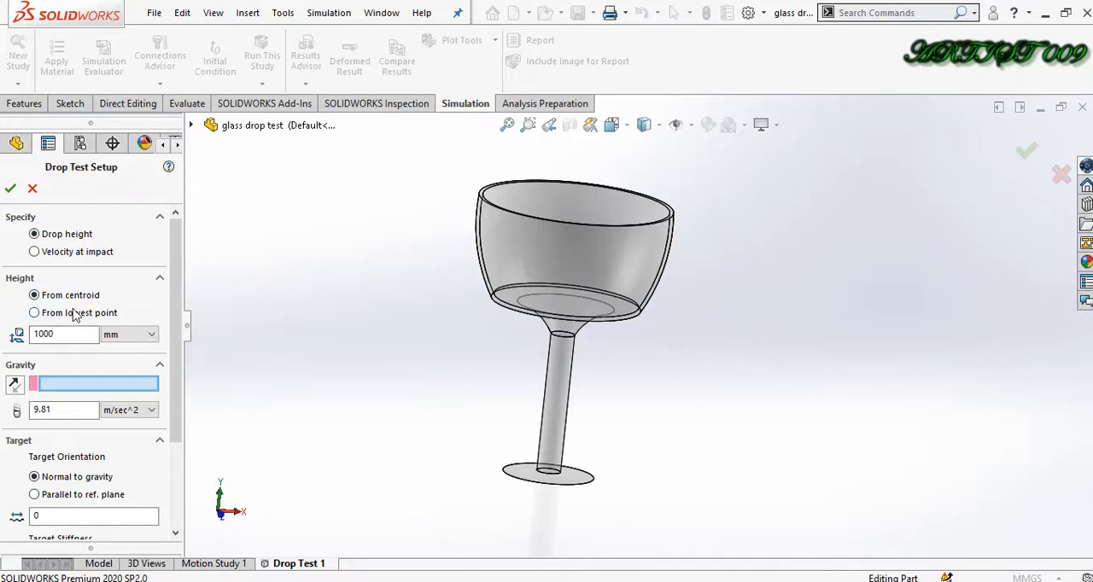
pyautogui.click(34, 295)
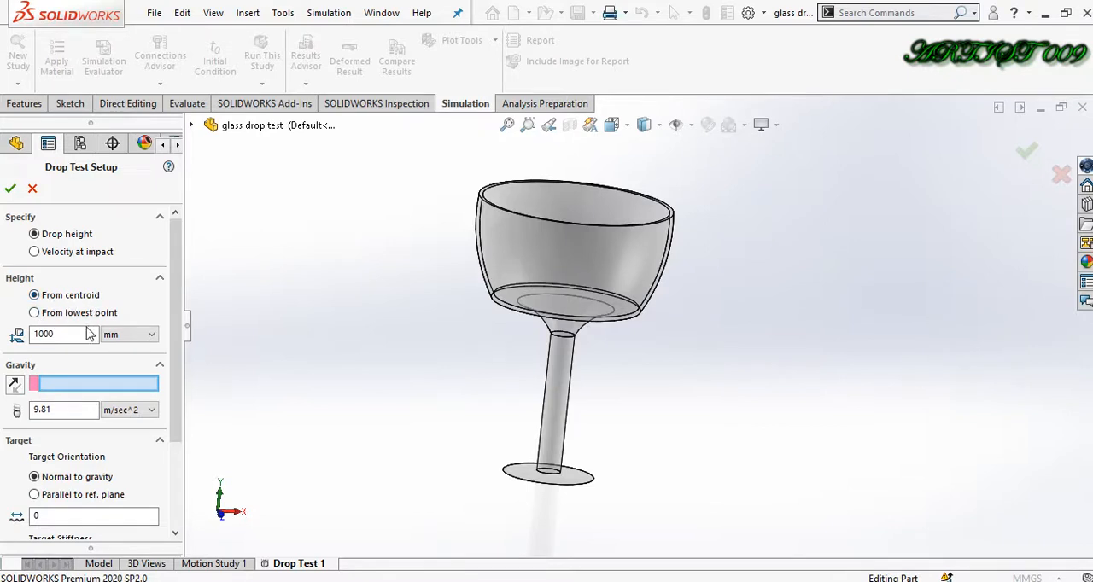
pyautogui.click(152, 334)
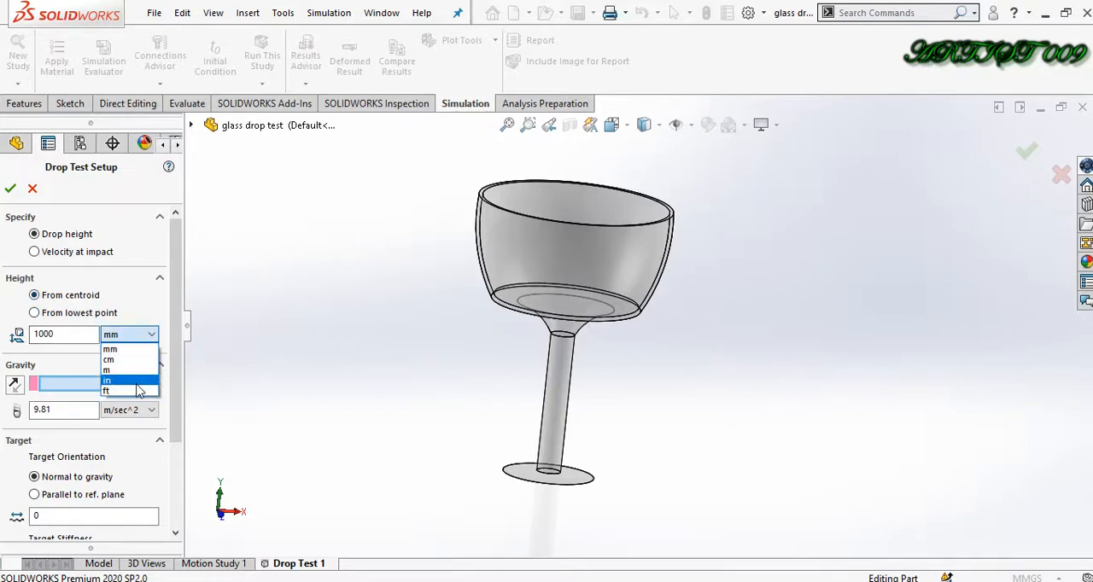
pyautogui.click(106, 391)
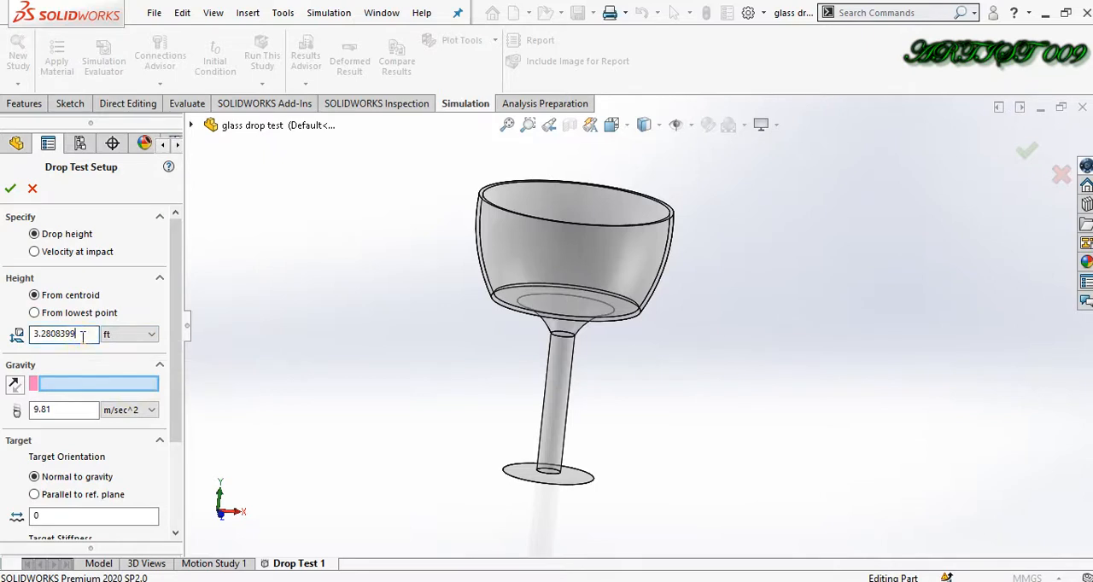
pyautogui.write('1')
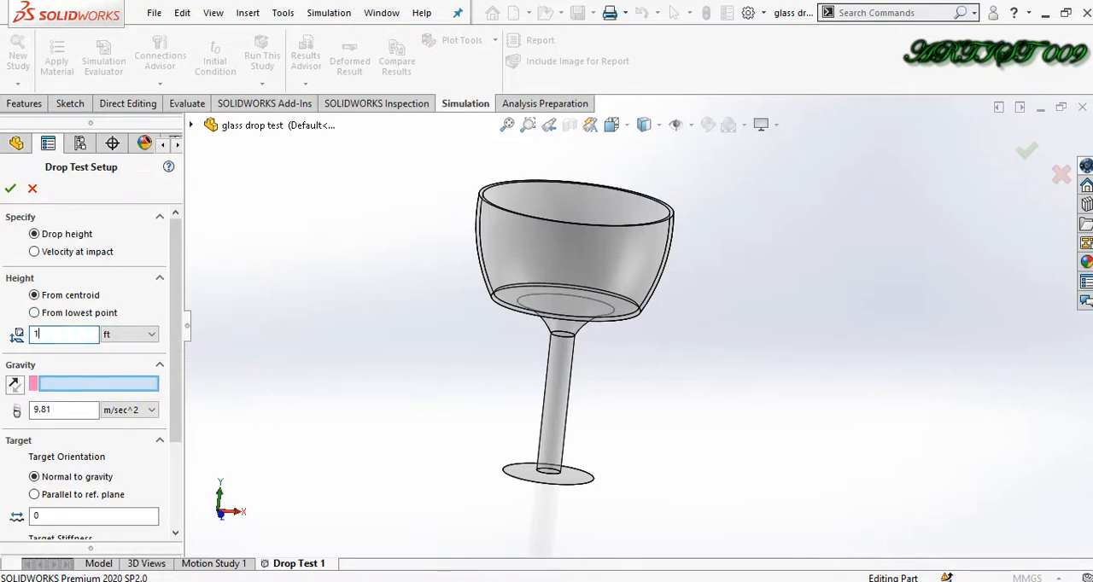
pyautogui.write('0')
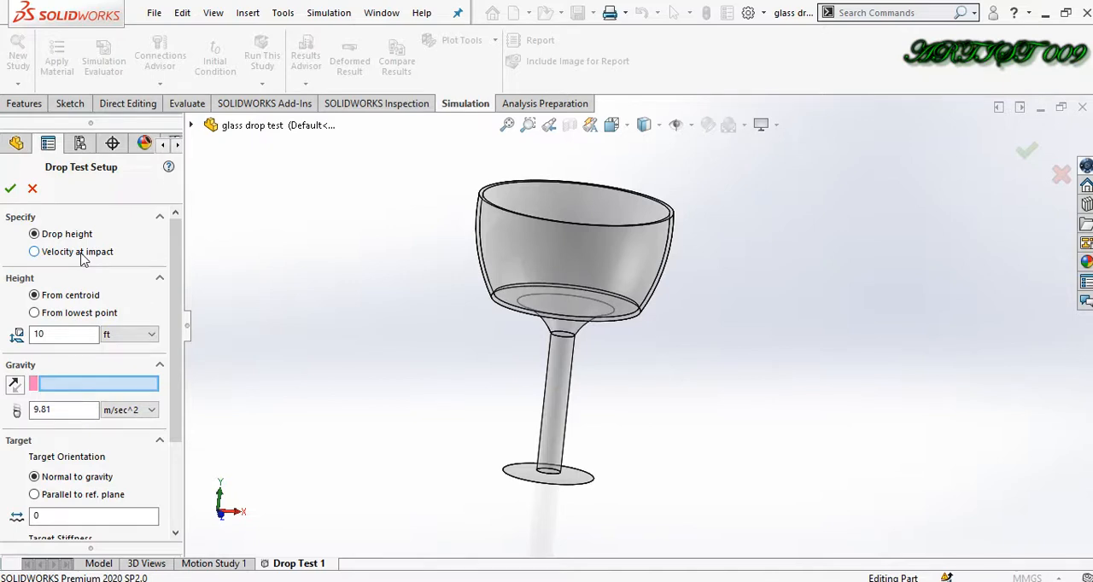
pyautogui.scroll(-3)
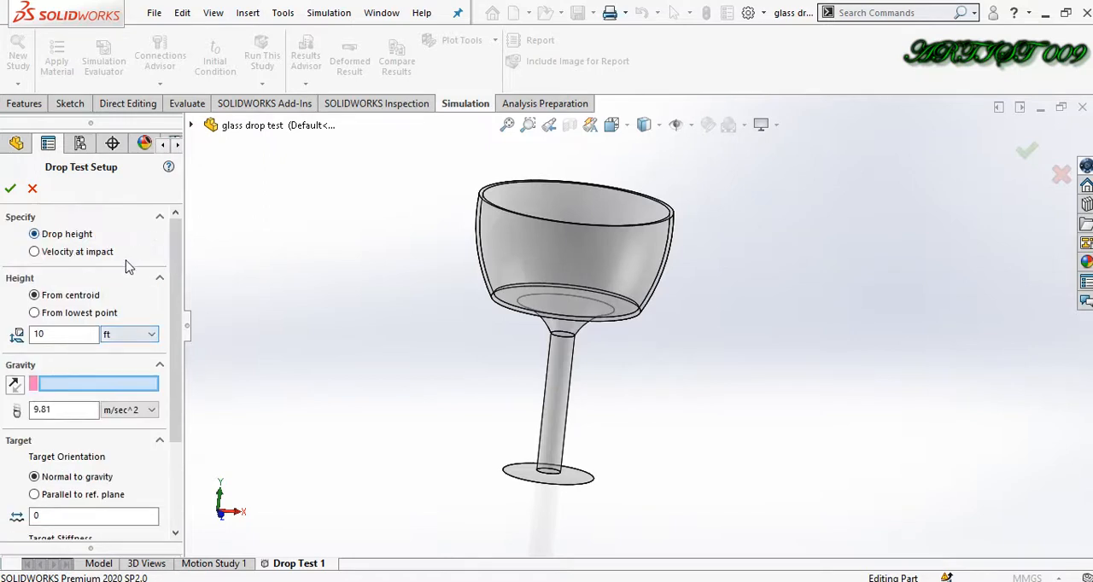
pyautogui.click(35, 313)
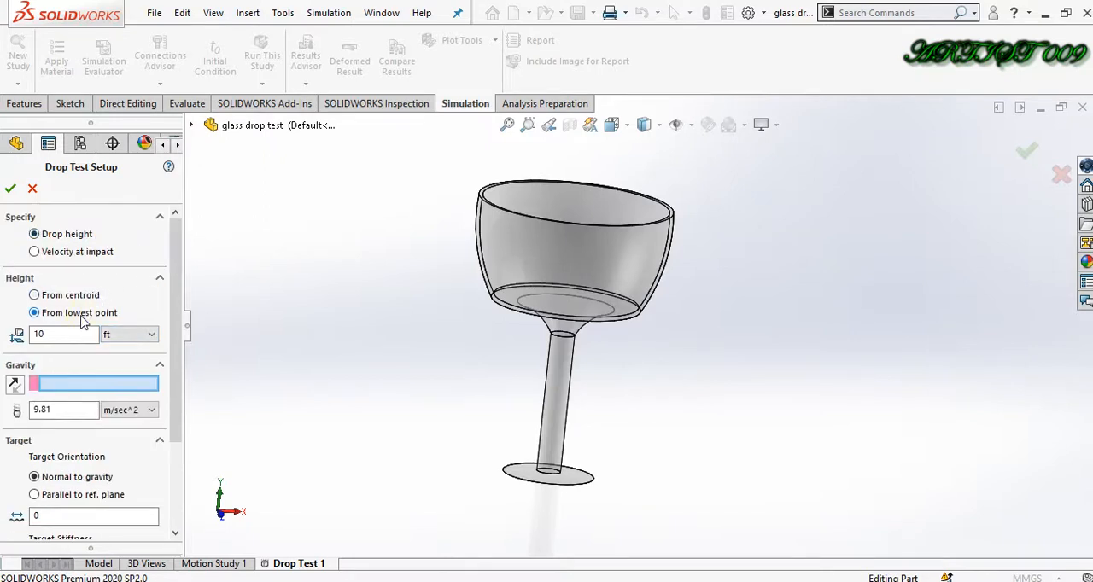
pyautogui.click(34, 295)
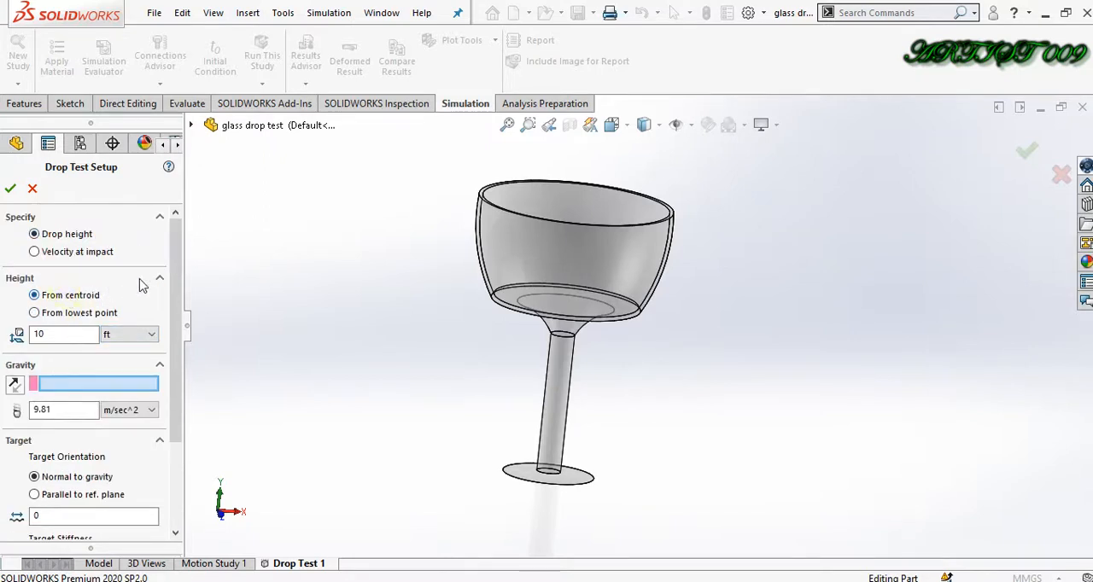
pyautogui.scroll(-3)
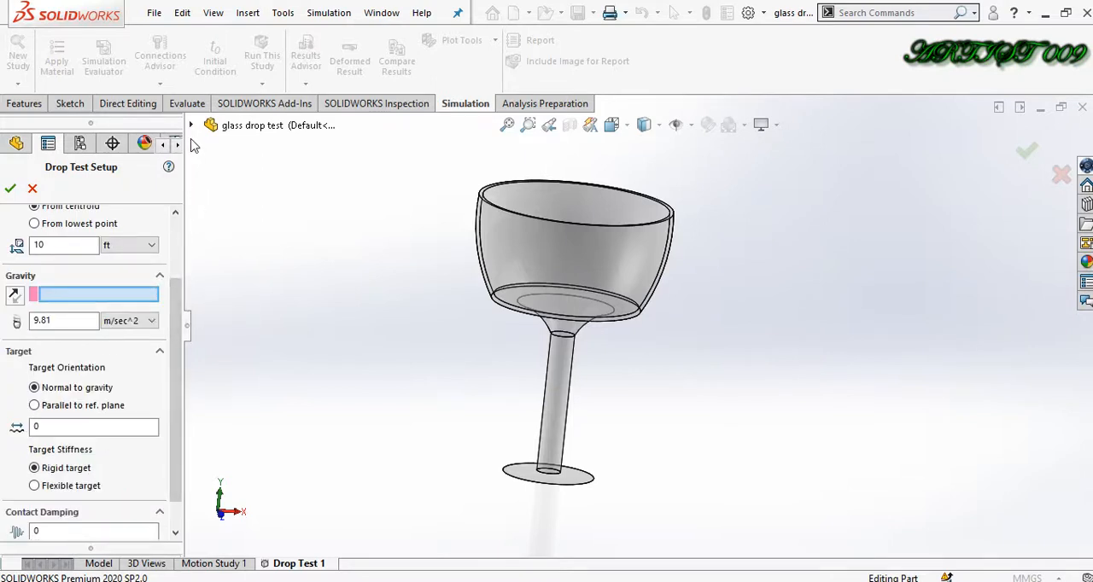
# Reference gravity to the Top Plane, make the floor target flexible, and accept the setup
pyautogui.click(191, 125)
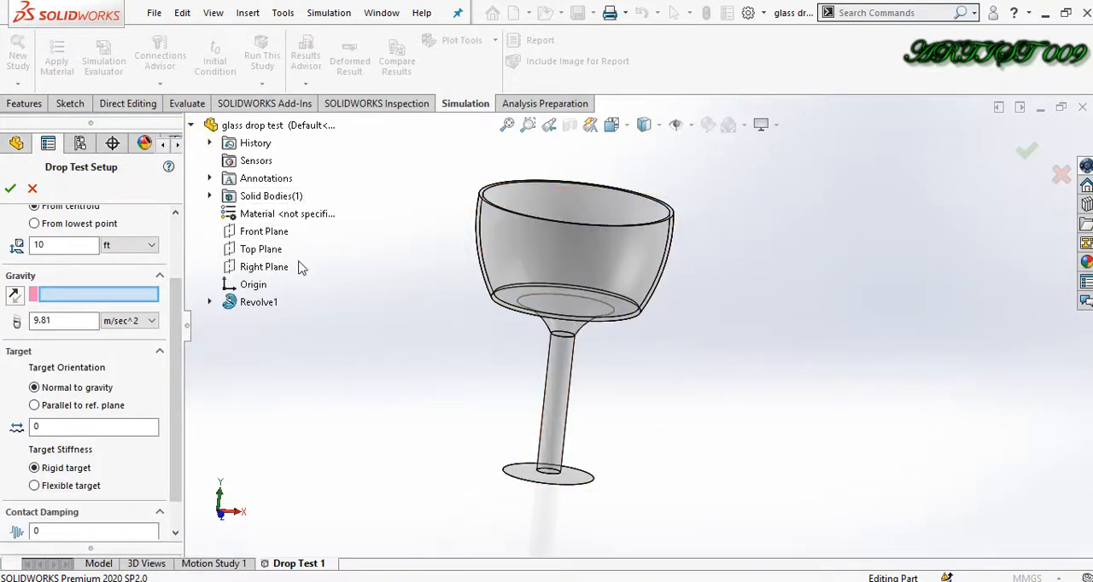
pyautogui.click(261, 248)
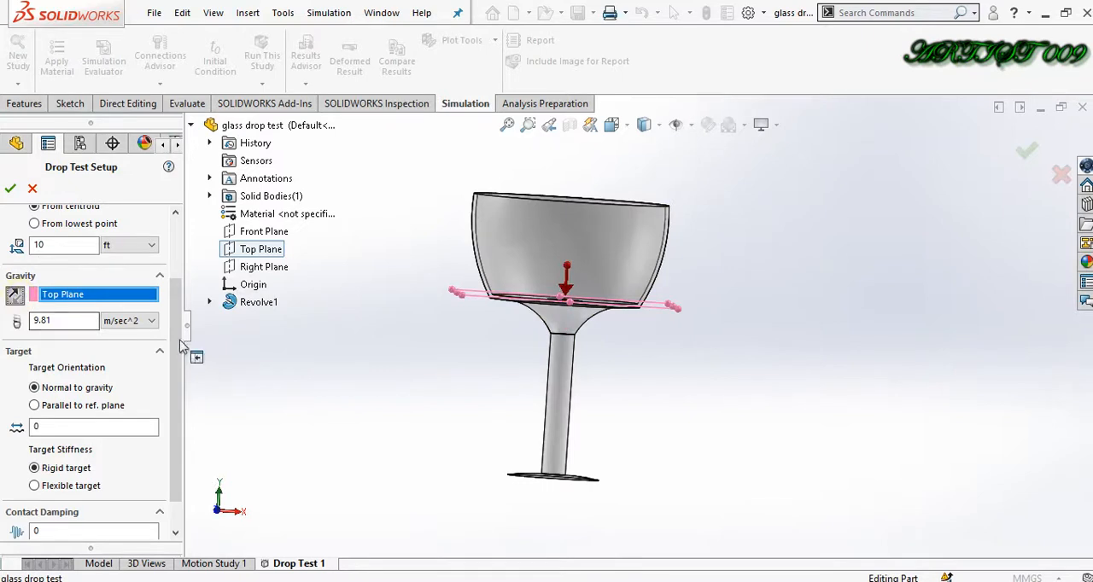
pyautogui.scroll(-3)
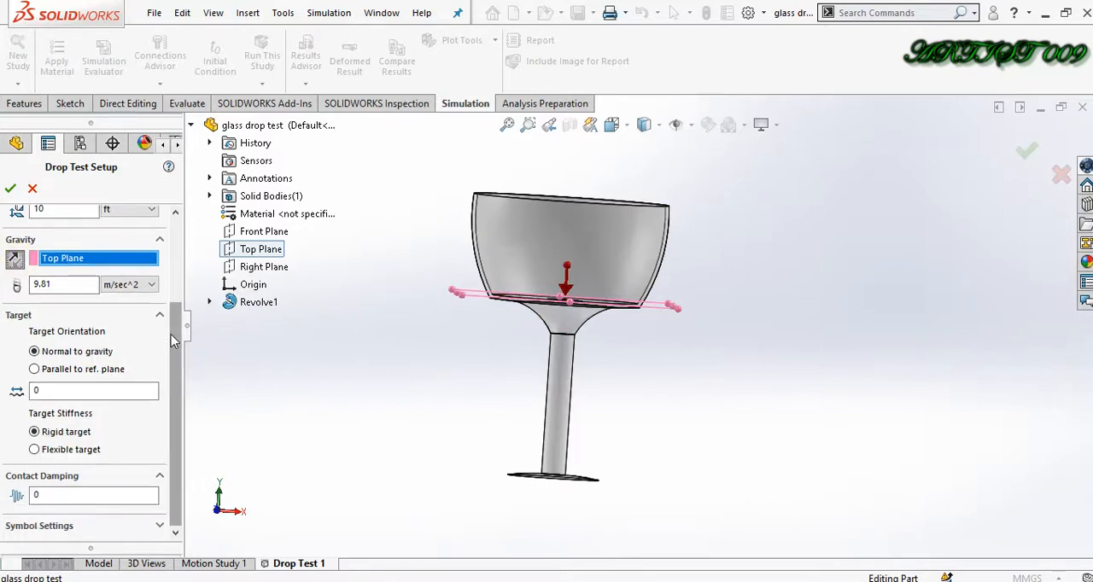
pyautogui.moveTo(60, 285)
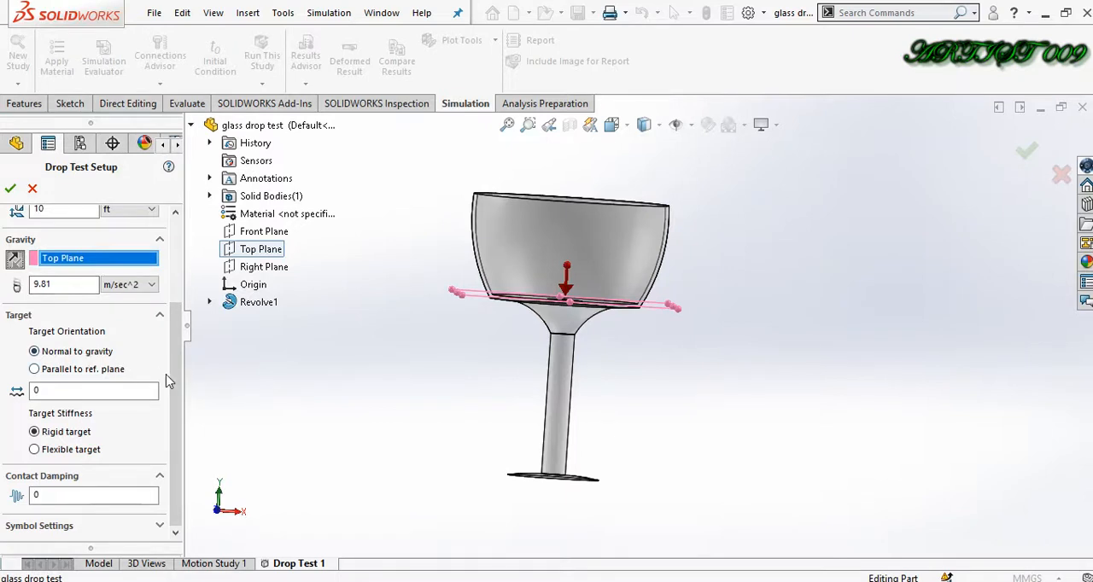
pyautogui.moveTo(85, 455)
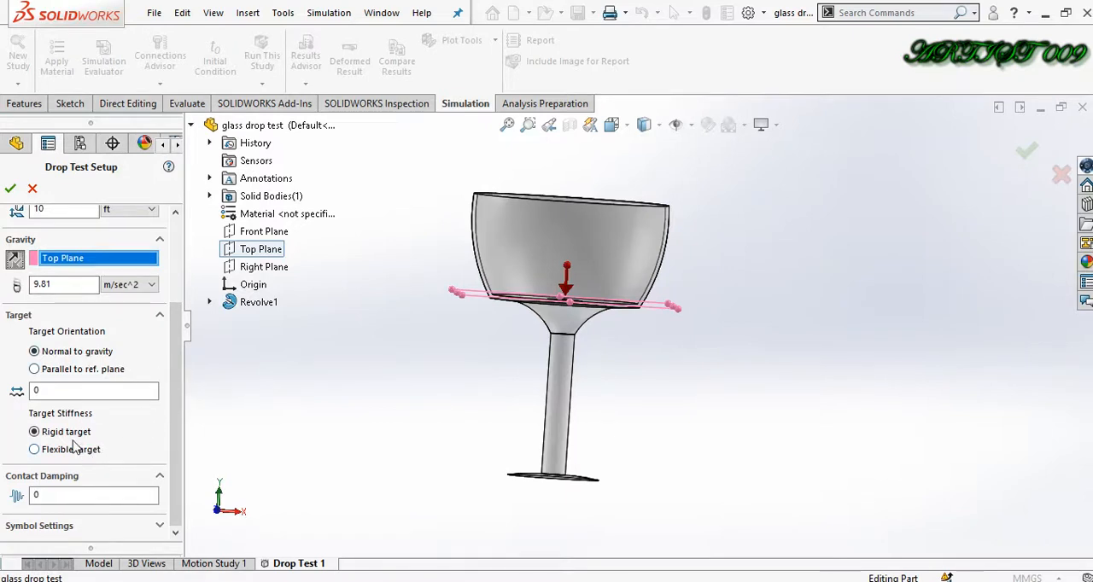
pyautogui.click(34, 449)
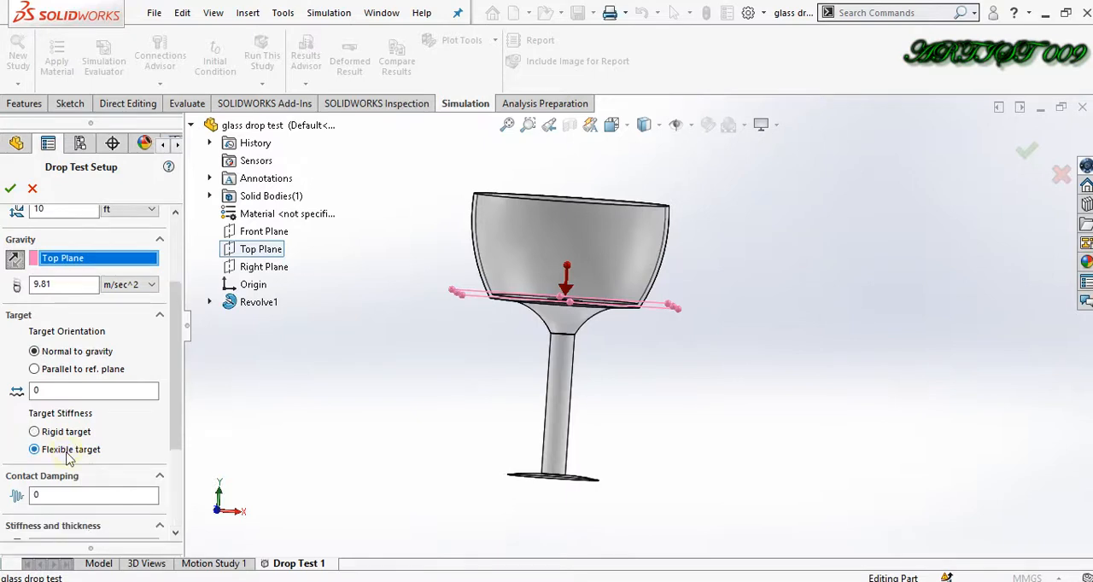
pyautogui.click(34, 431)
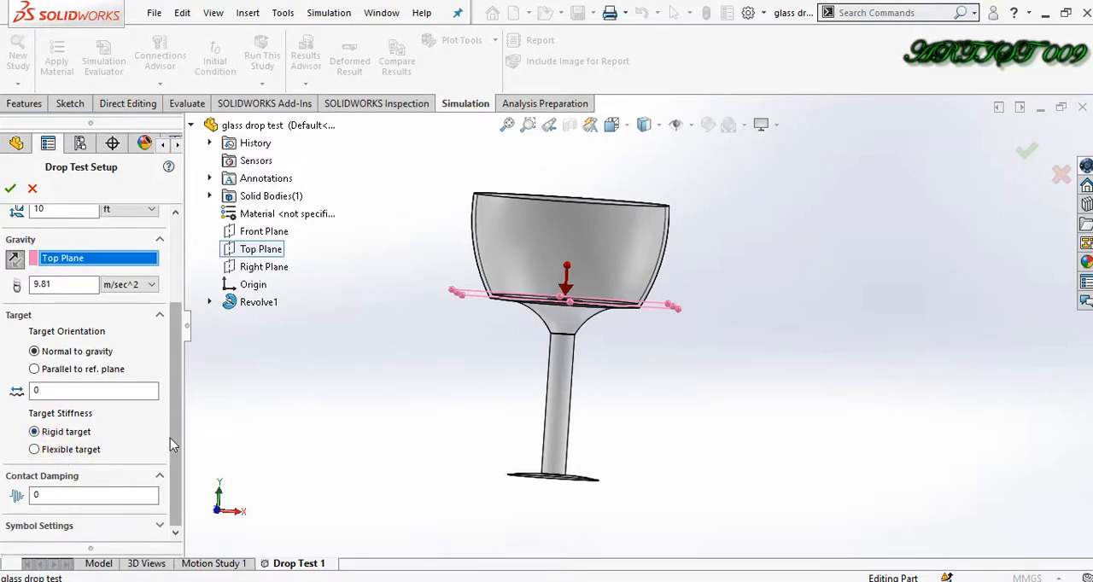
pyautogui.moveTo(172, 450)
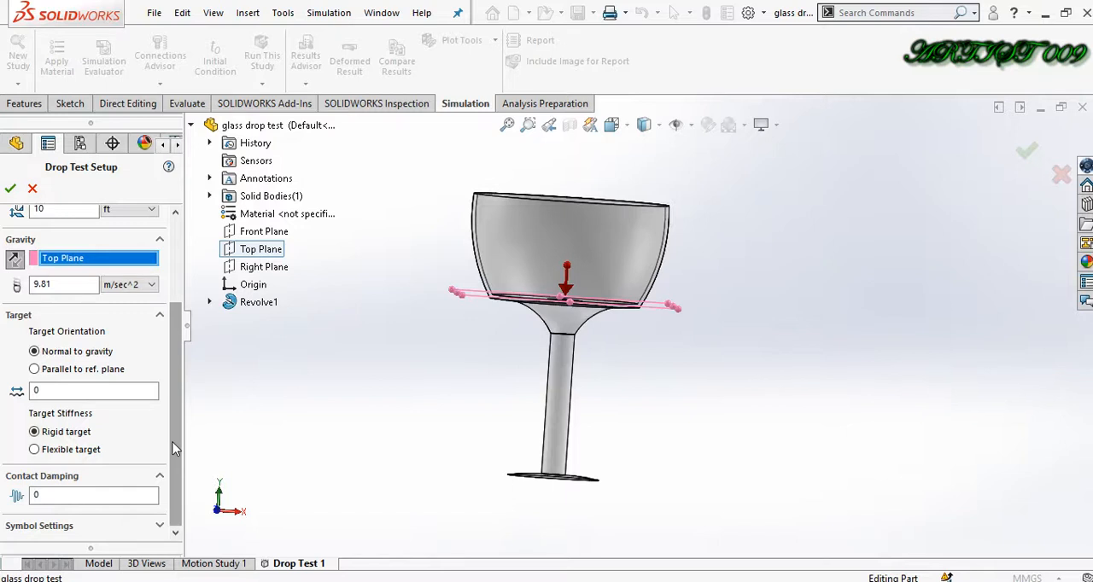
pyautogui.click(35, 449)
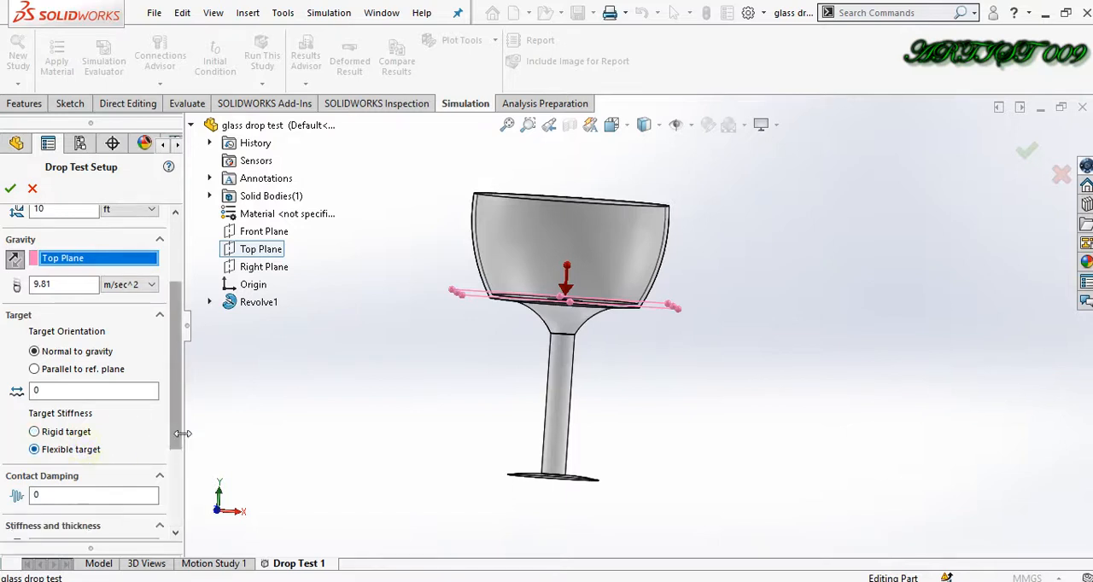
pyautogui.scroll(-3)
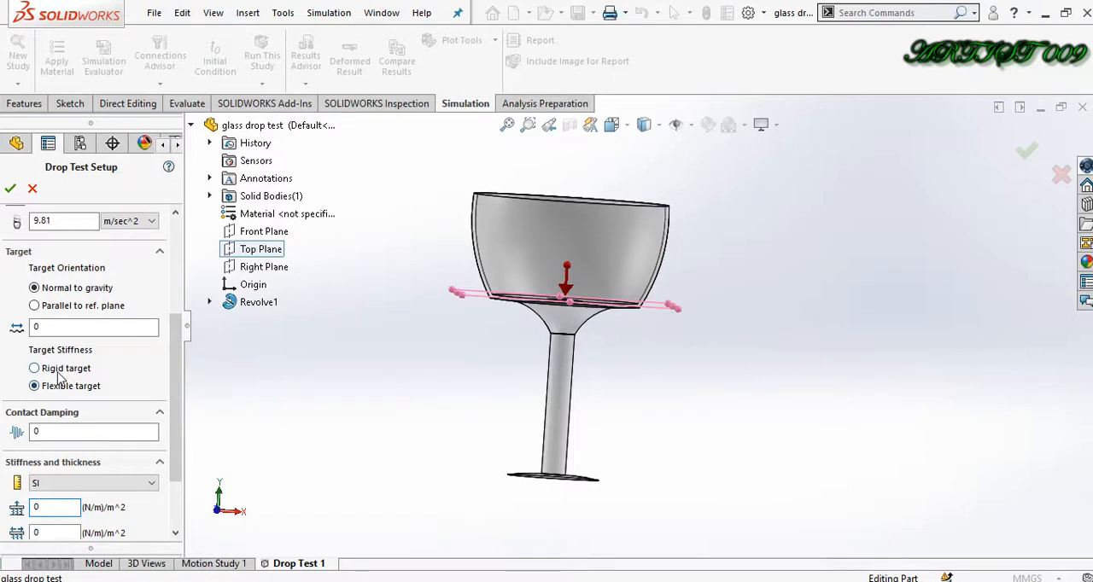
pyautogui.click(55, 507)
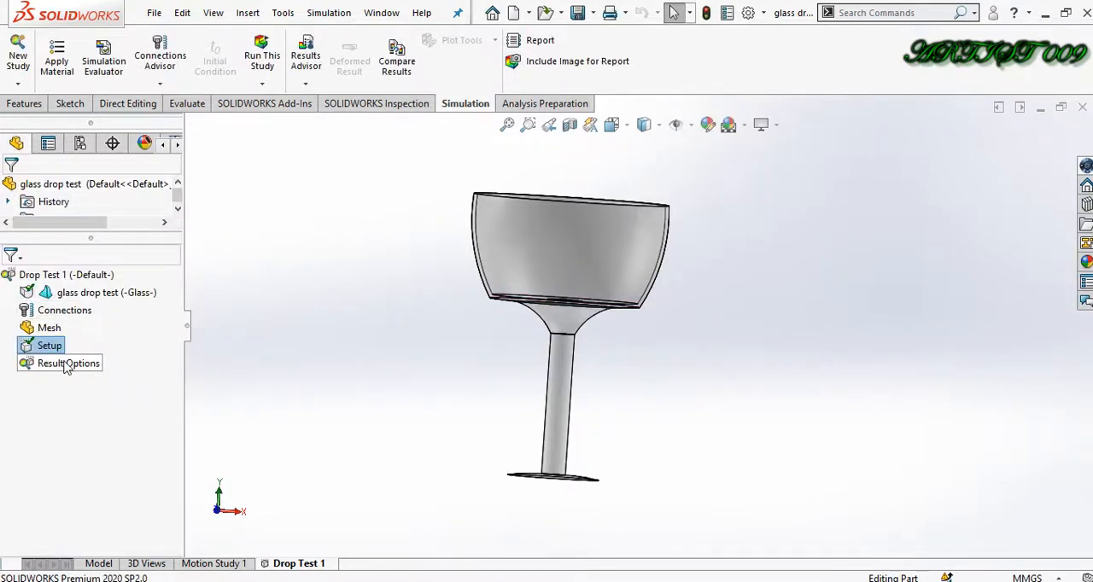
# Change Solution Time After Impact from 62.43 to 70 microseconds in Result Options
pyautogui.rightClick(68, 363)
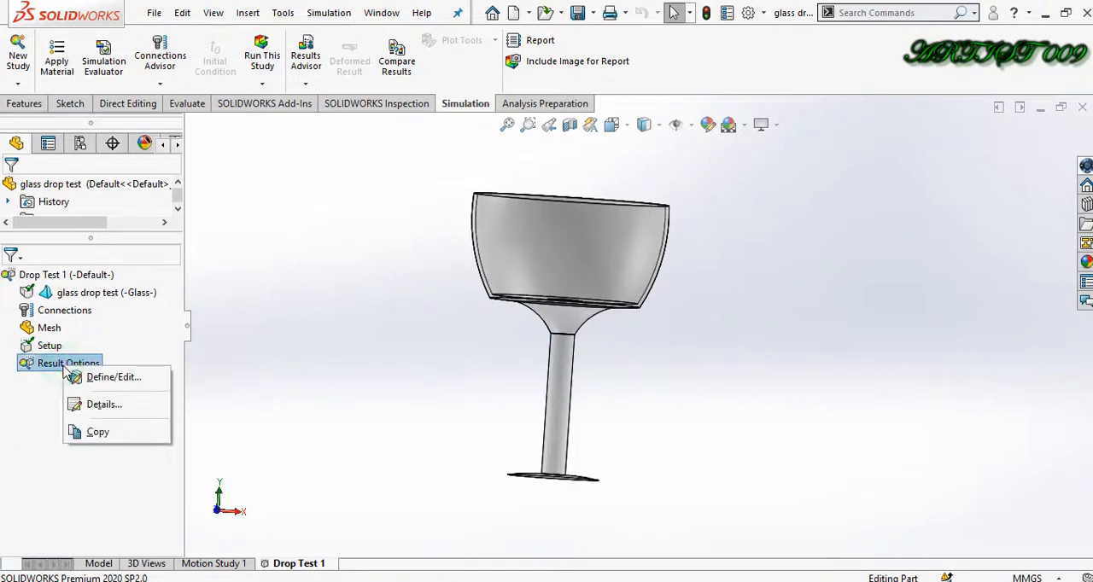
pyautogui.click(113, 377)
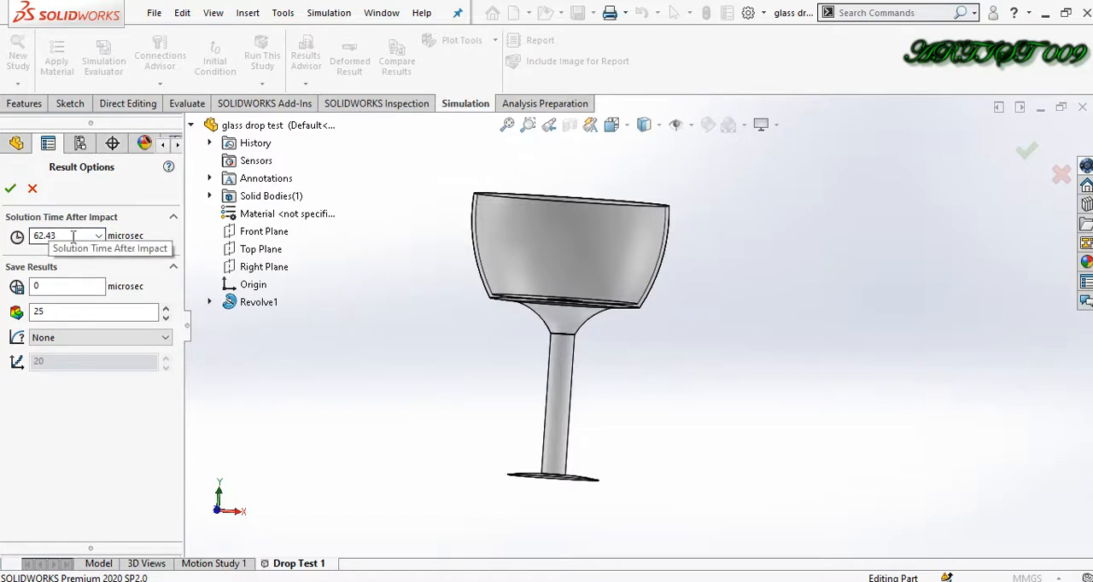
pyautogui.moveTo(133, 252)
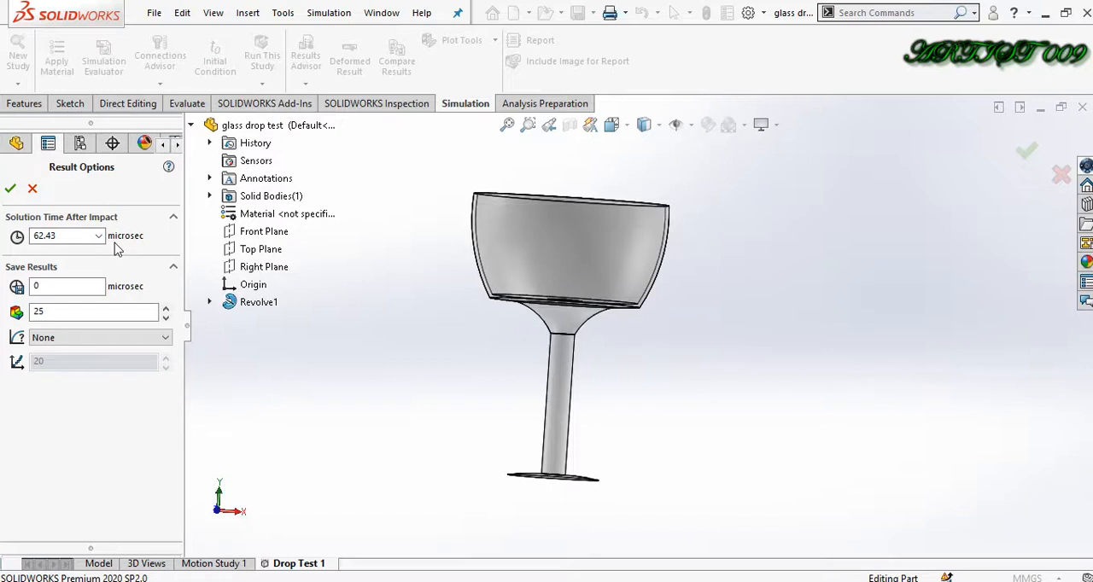
pyautogui.moveTo(137, 245)
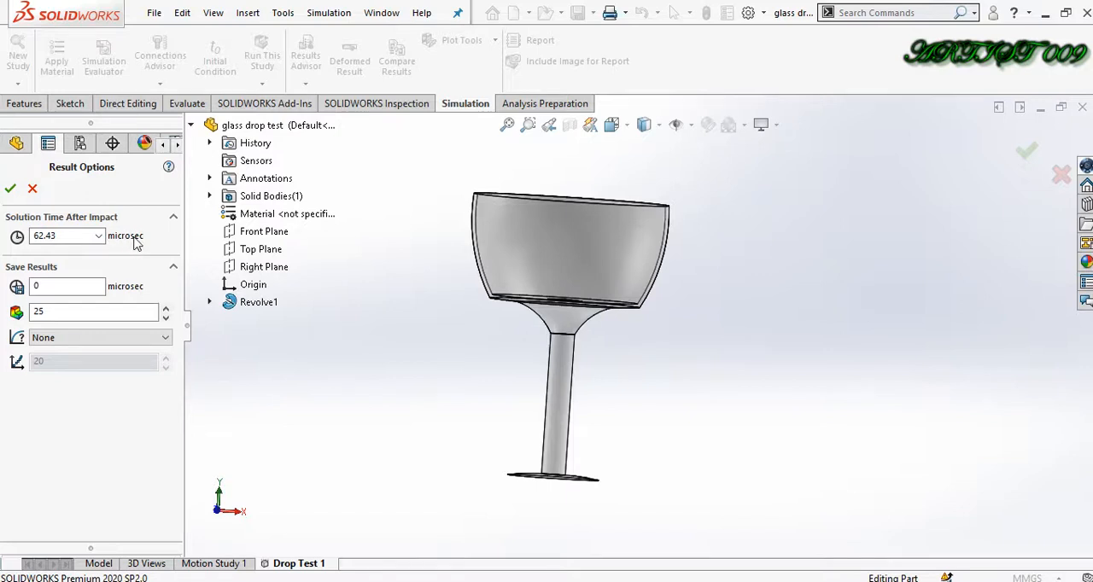
pyautogui.moveTo(145, 239)
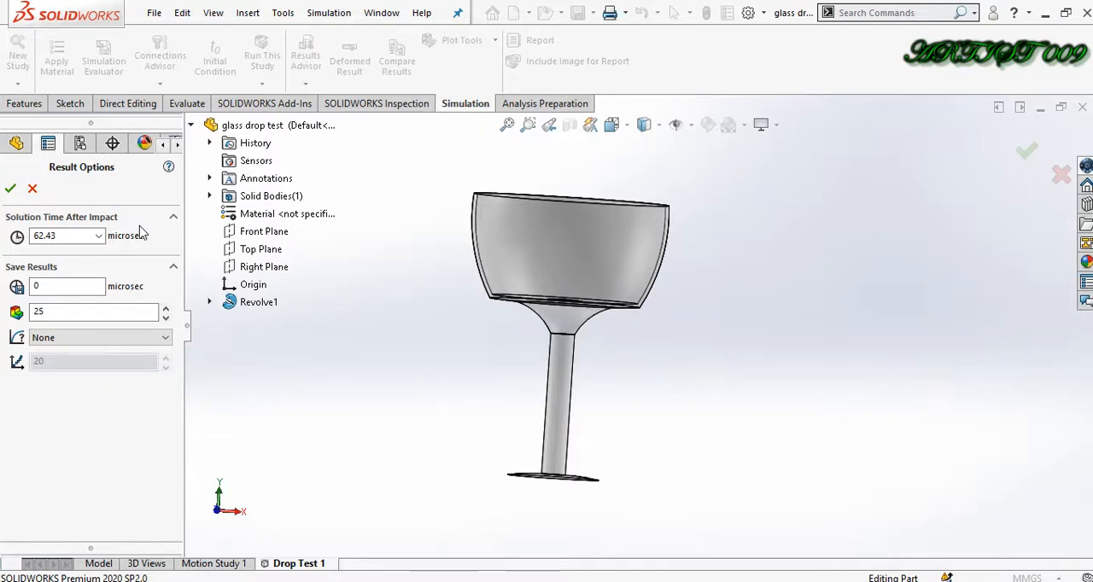
pyautogui.moveTo(67, 236)
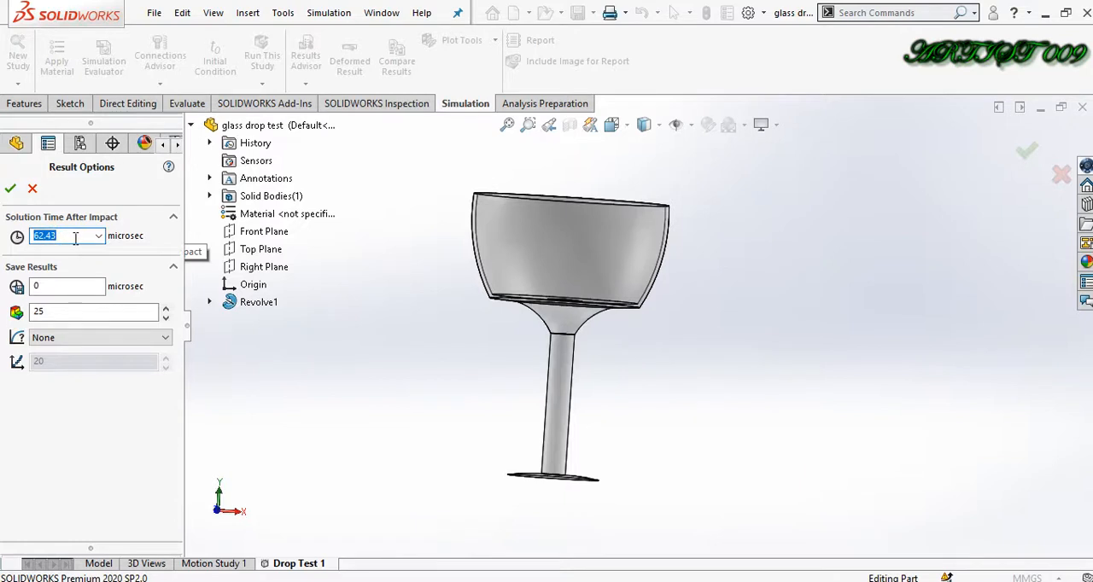
pyautogui.write('7')
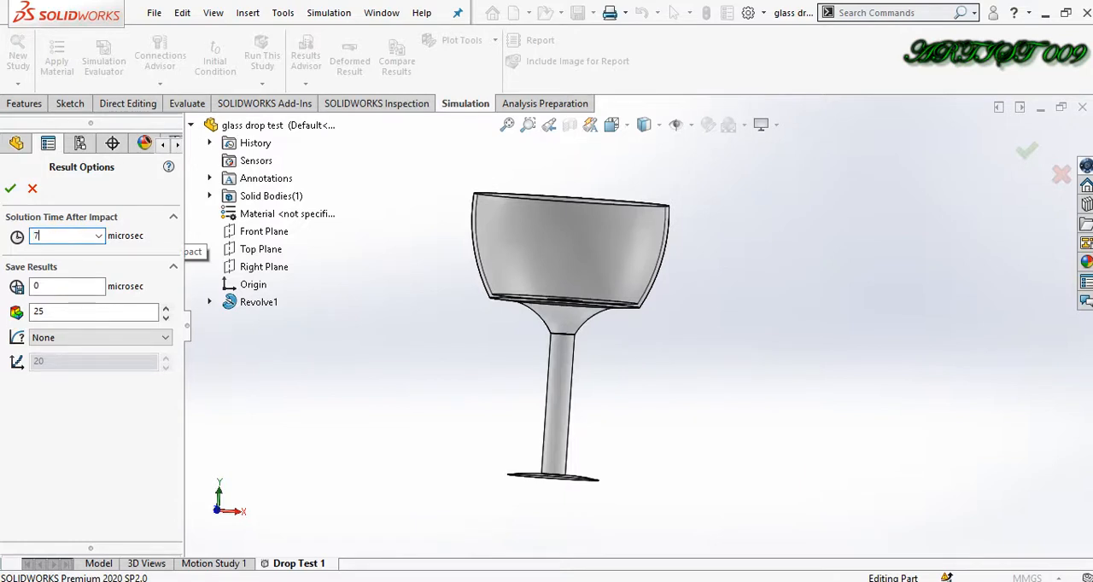
pyautogui.write('0')
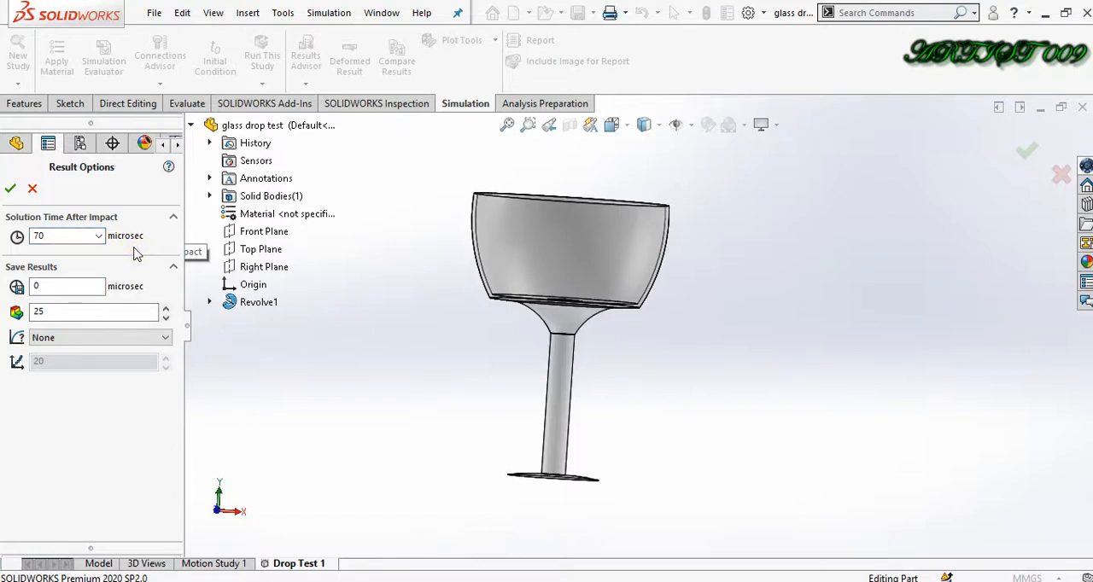
pyautogui.moveTo(721, 397)
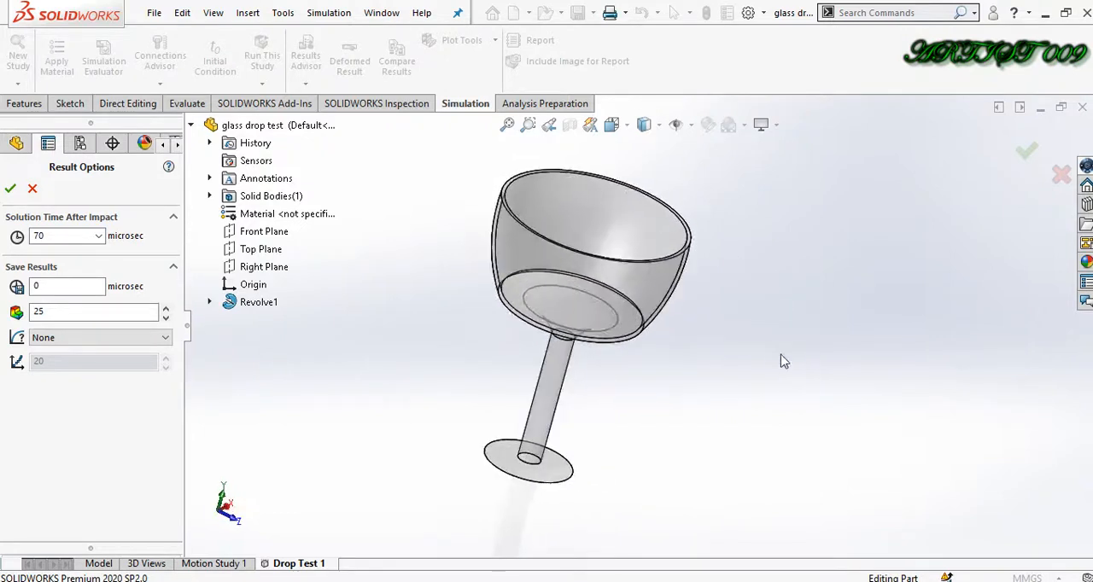
pyautogui.moveTo(743, 409)
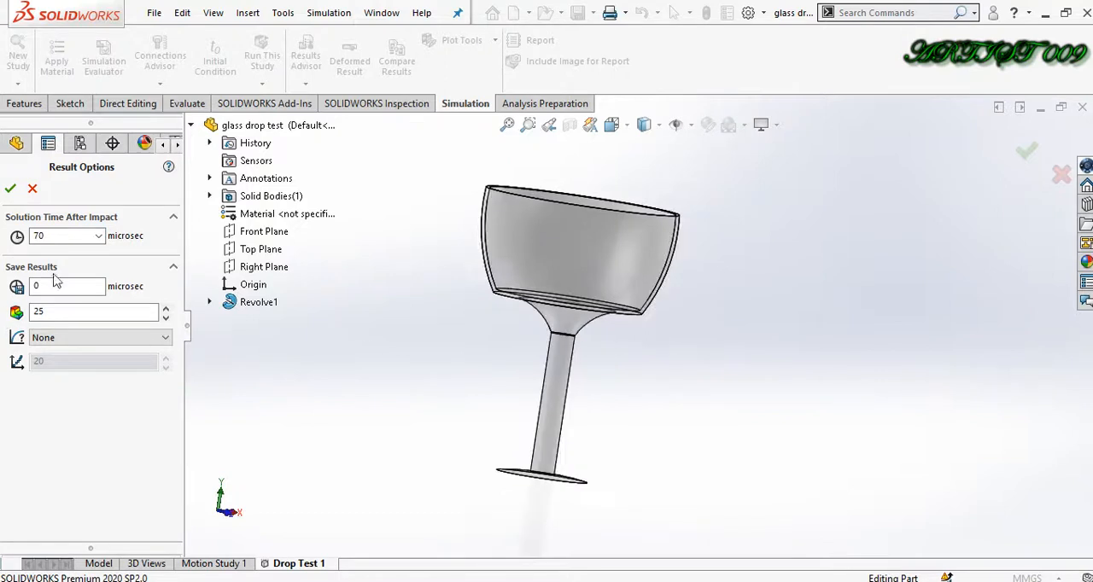
pyautogui.moveTo(67, 235)
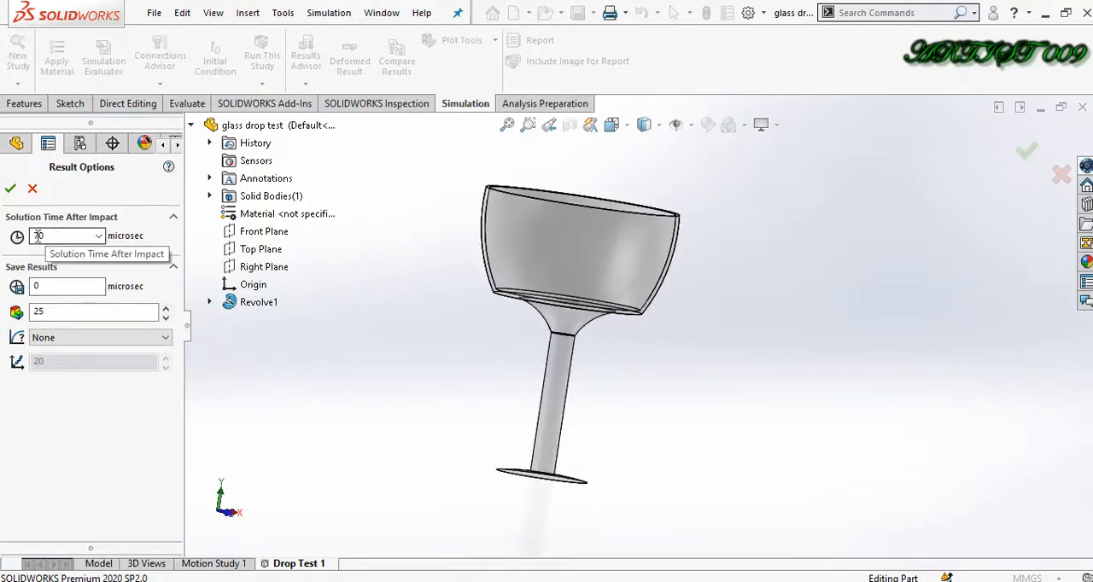
pyautogui.write('70')
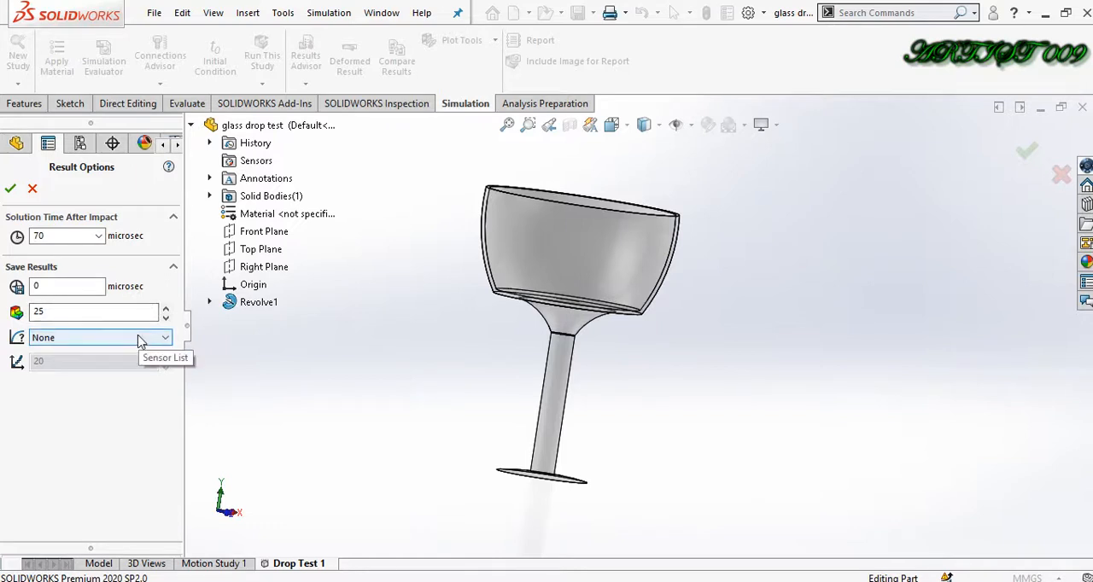
pyautogui.click(98, 338)
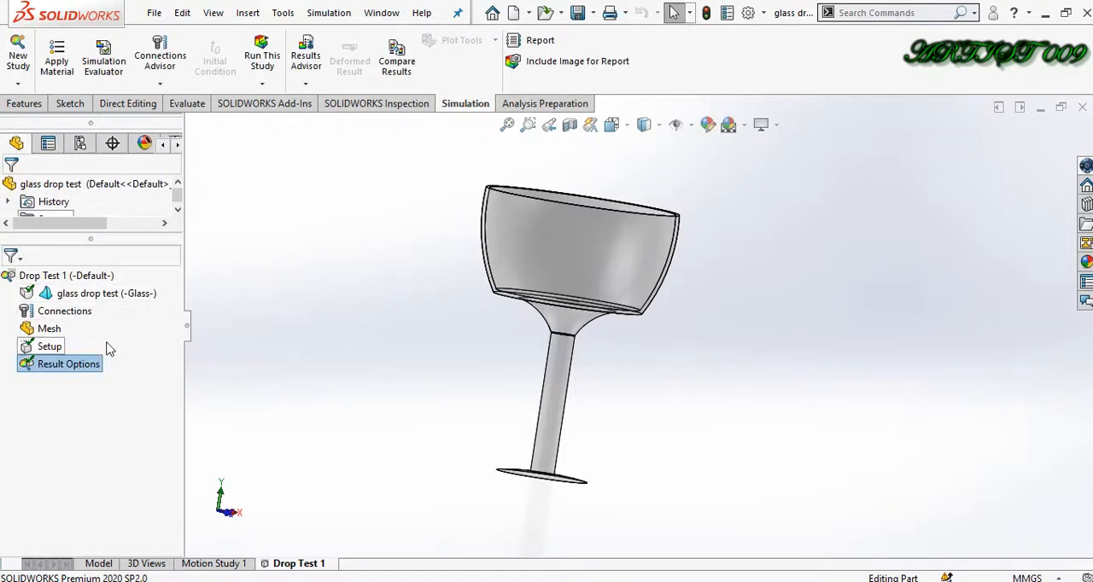
# Run the Drop Test 1 analysis and expand the solver progress details
pyautogui.rightClick(49, 329)
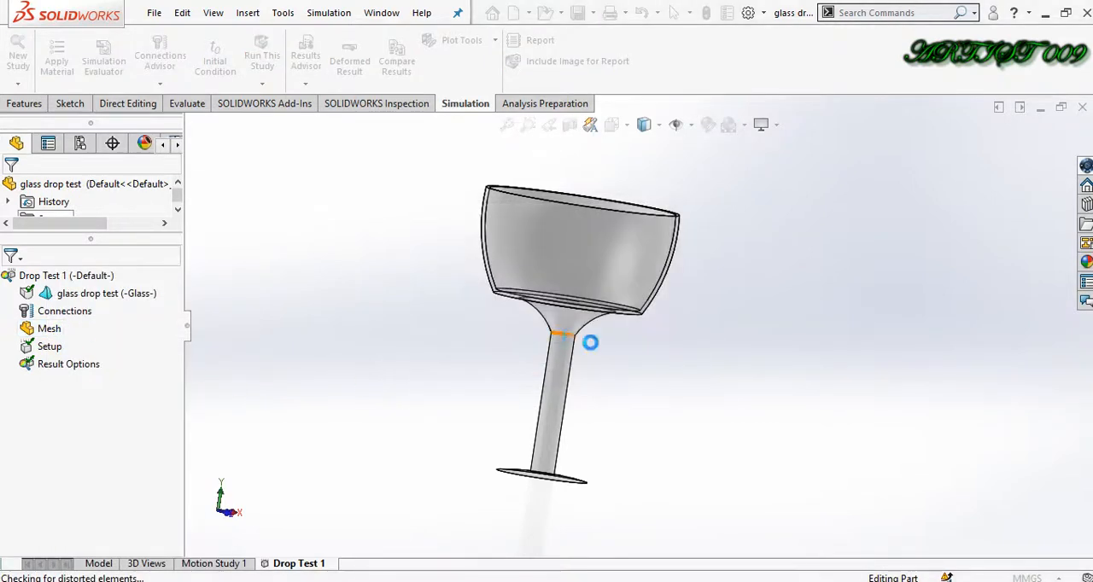
pyautogui.click(262, 60)
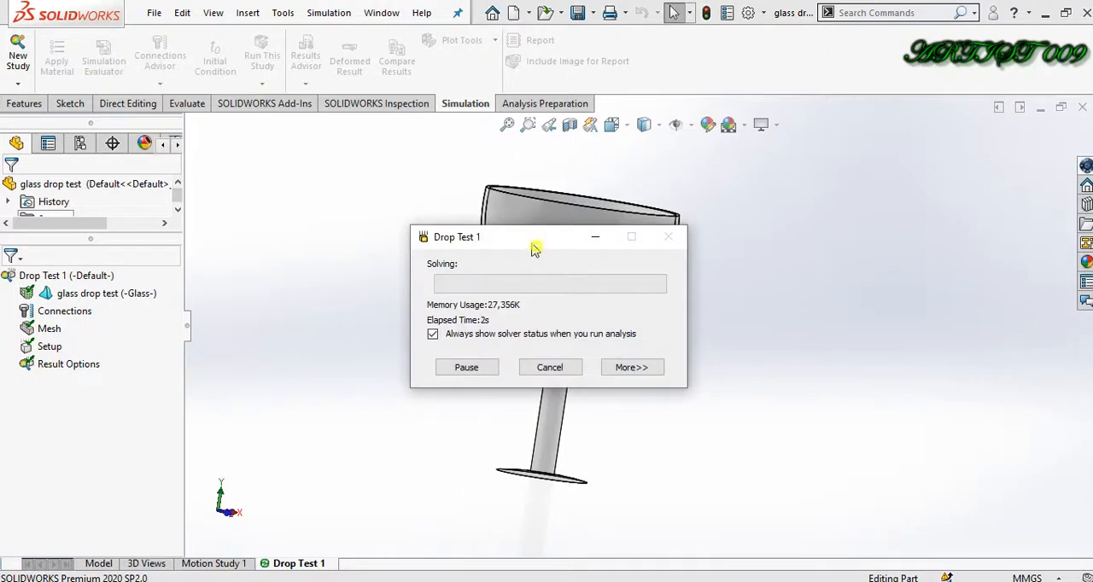
pyautogui.click(632, 367)
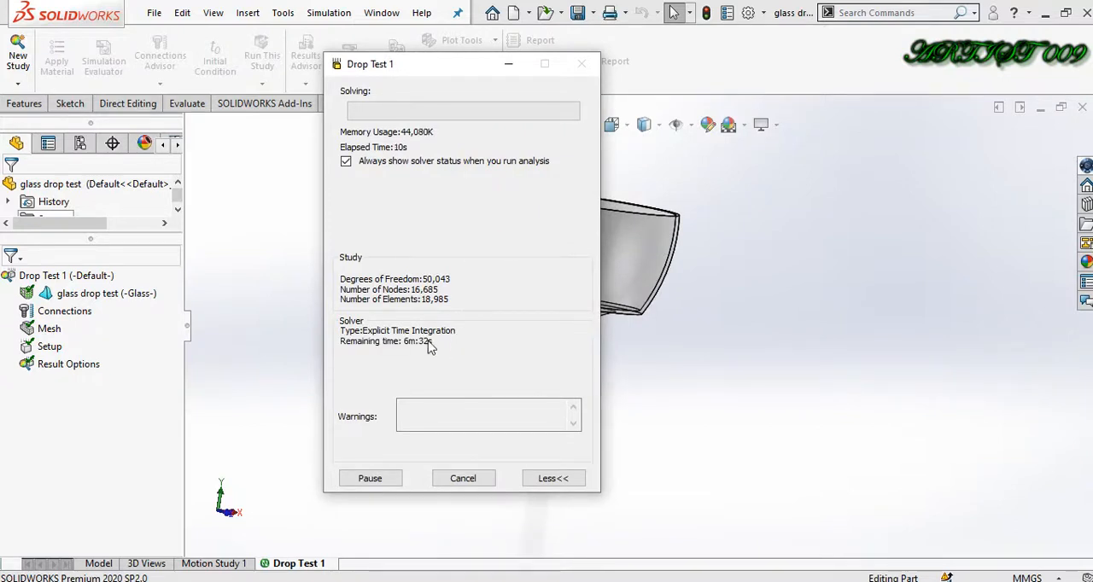
pyautogui.moveTo(427, 356)
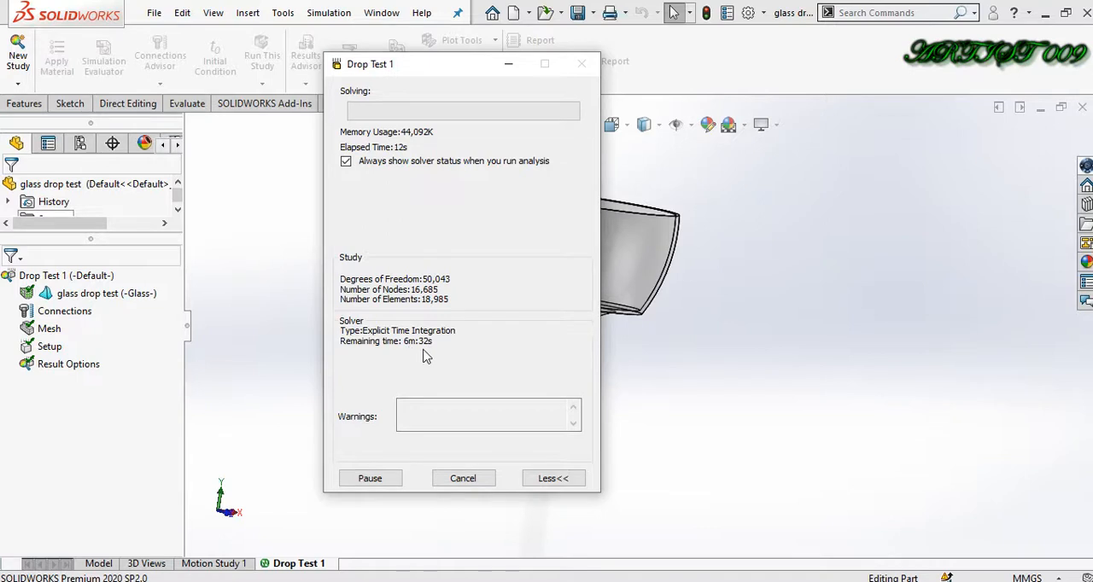
pyautogui.moveTo(423, 185)
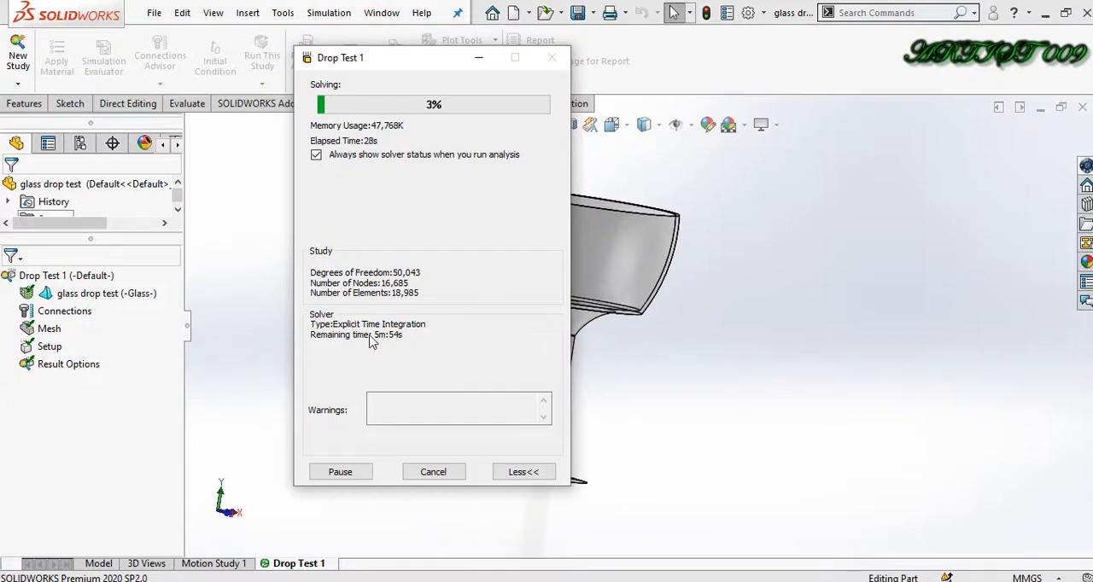
pyautogui.moveTo(396, 350)
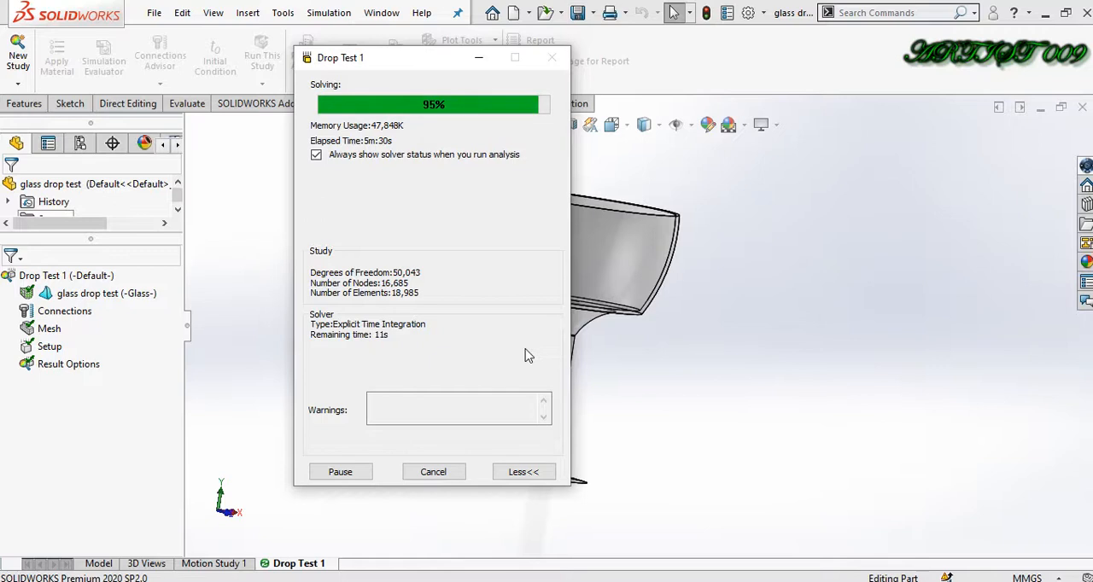
pyautogui.moveTo(435, 129)
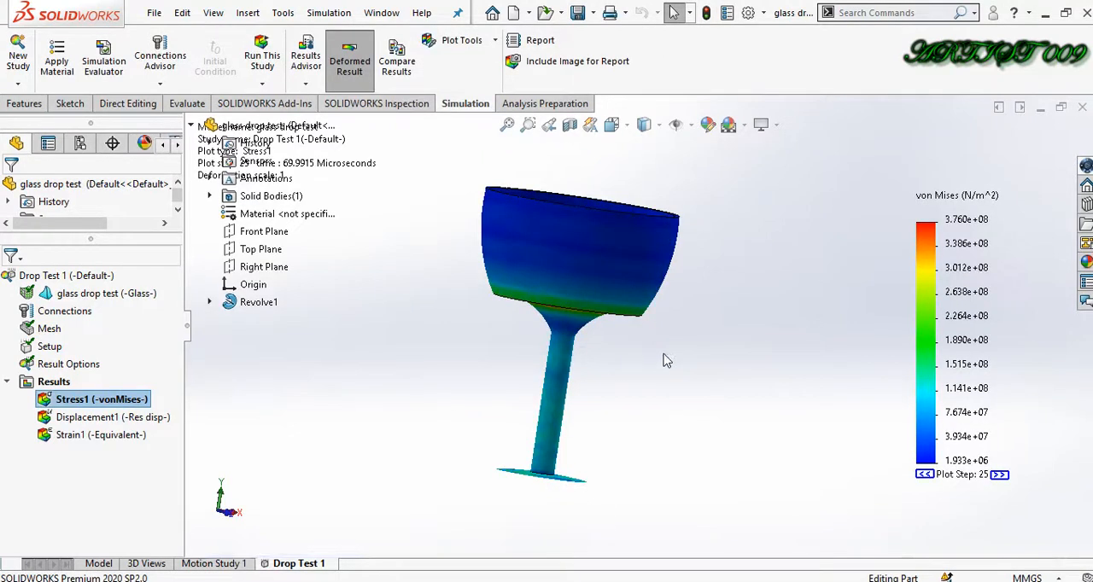
# Orbit the goblet and display the Displacement1 result plot
pyautogui.moveTo(666, 358); pyautogui.dragTo(636, 271)
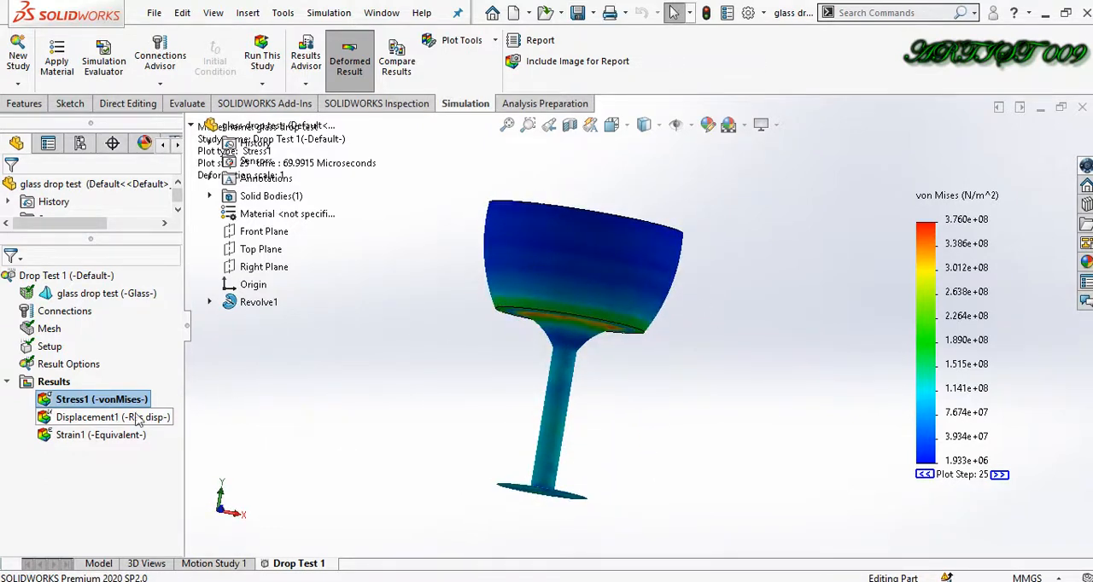
pyautogui.click(102, 417)
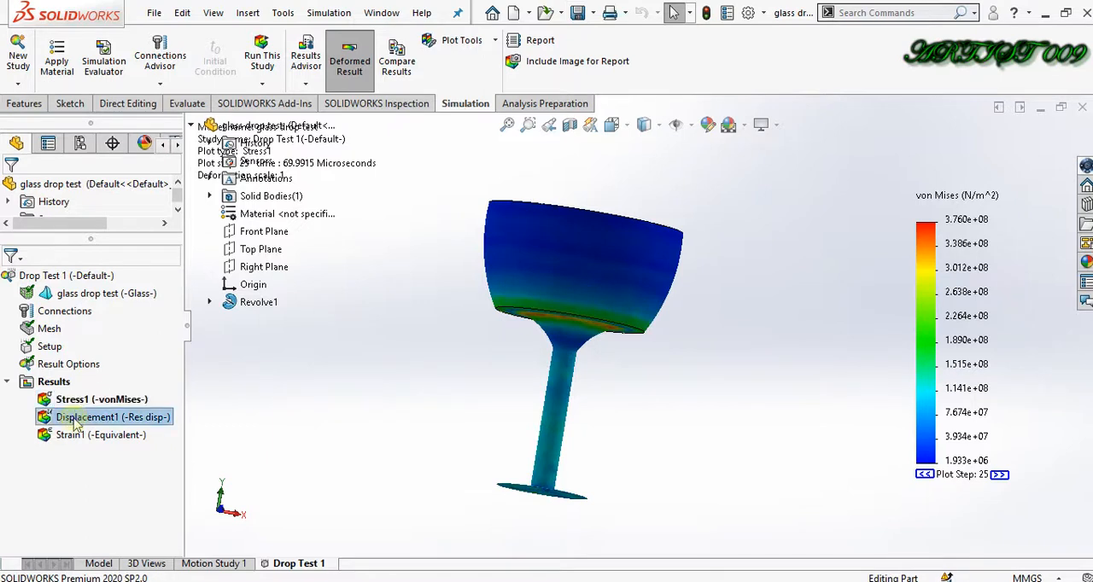
pyautogui.doubleClick(114, 417)
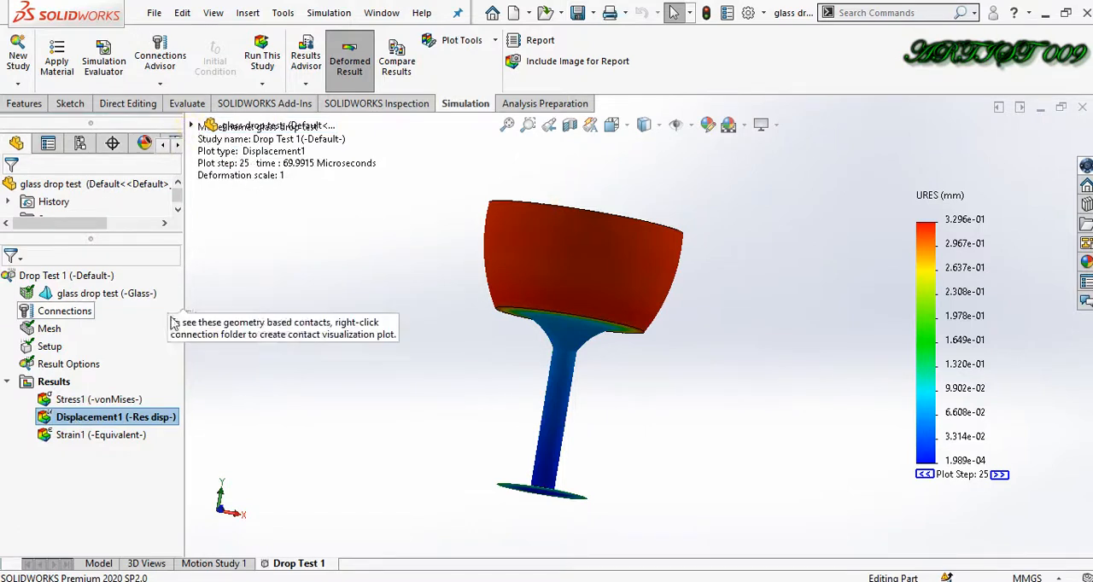
# Set the Displacement1 plot's deformed shape to Automatic, giving a scale of about 22.5
pyautogui.rightClick(116, 416)
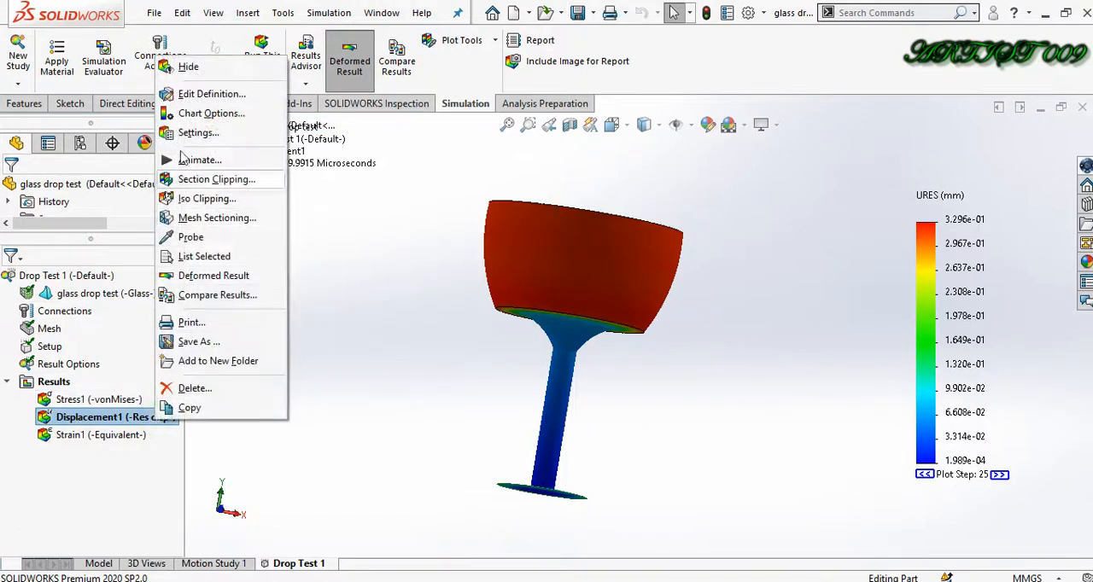
pyautogui.click(406, 382)
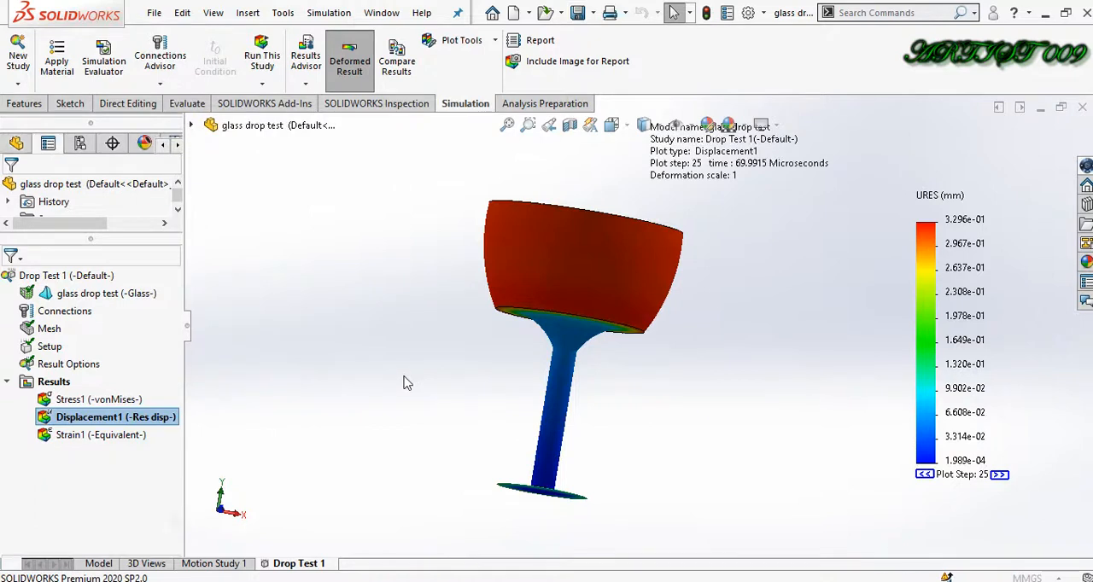
pyautogui.doubleClick(115, 417)
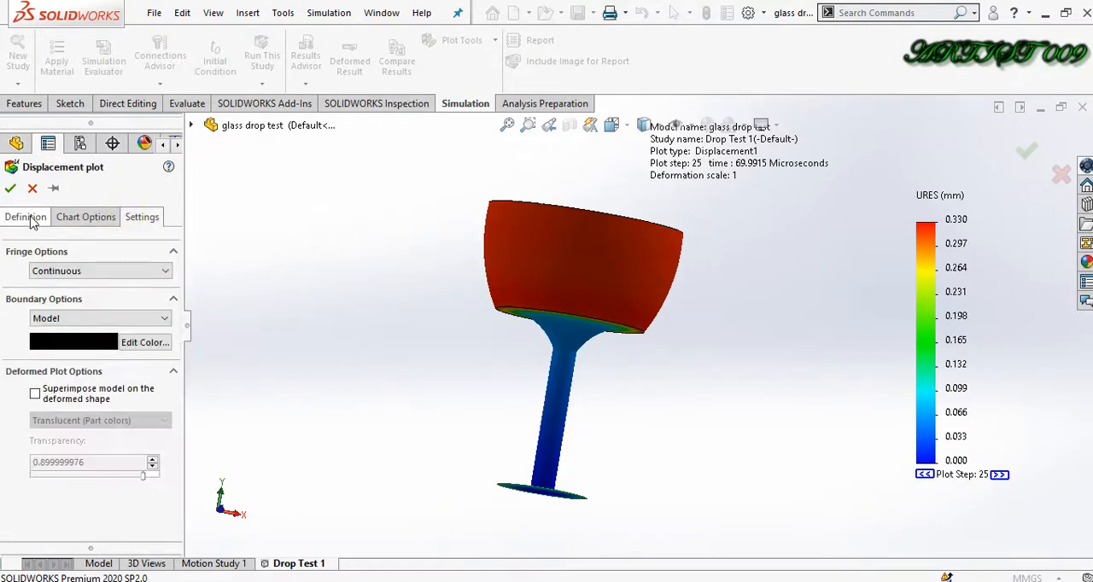
pyautogui.click(25, 216)
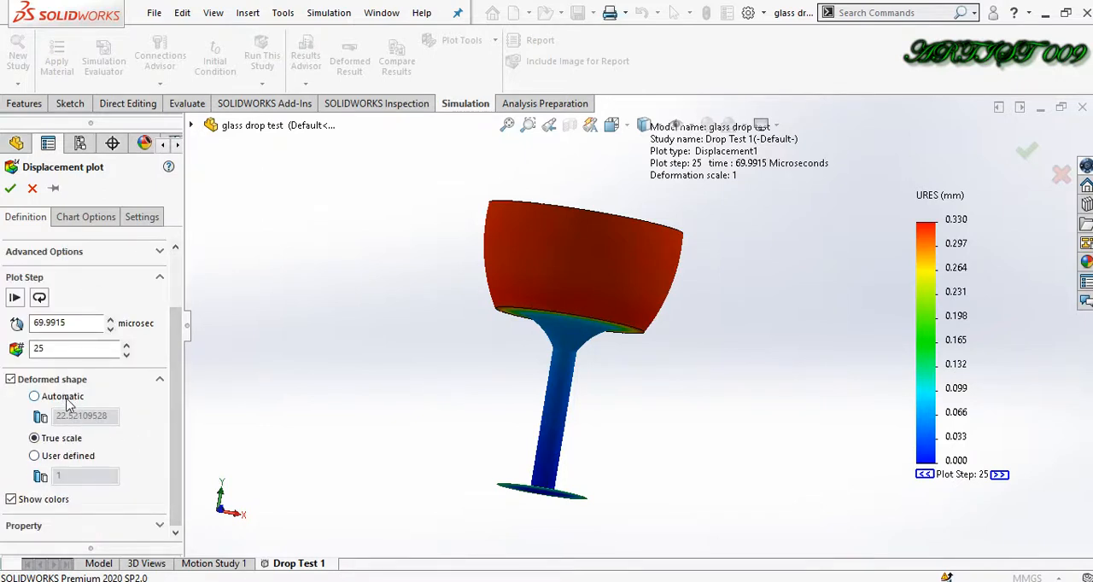
pyautogui.click(34, 396)
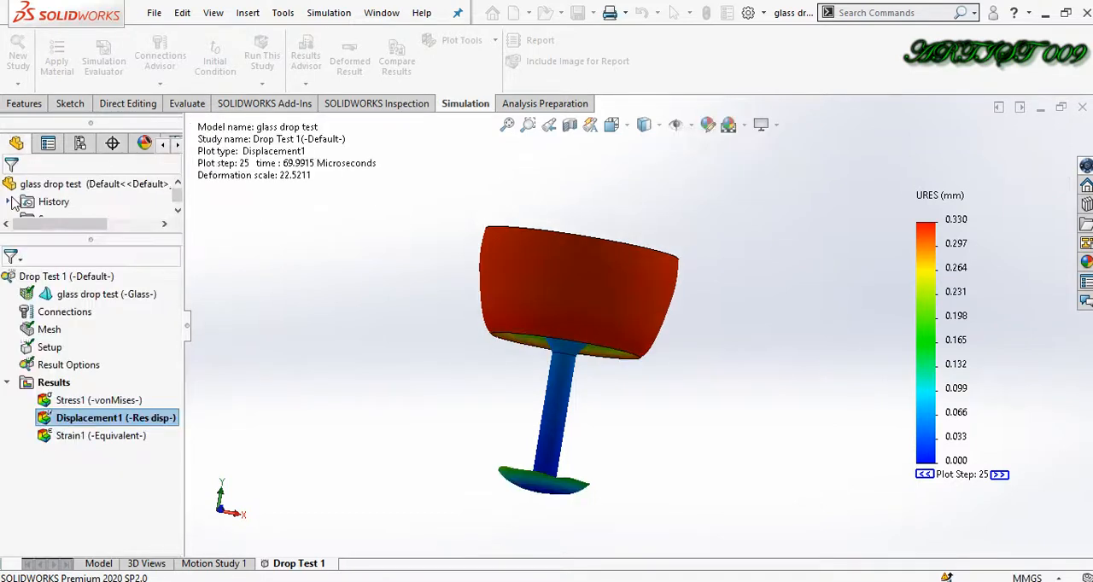
pyautogui.rightClick(115, 417)
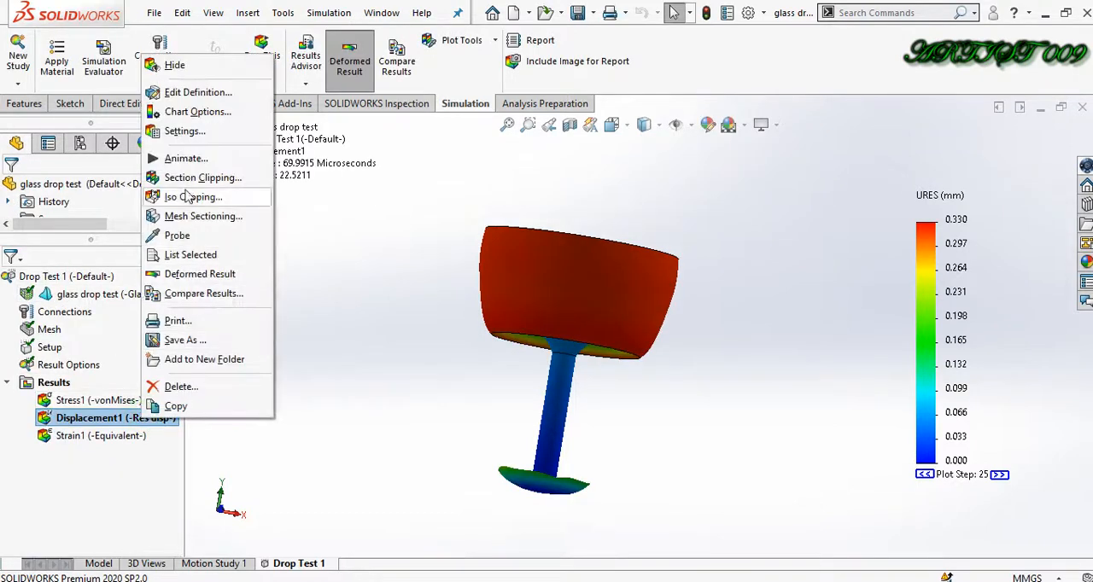
pyautogui.click(185, 158)
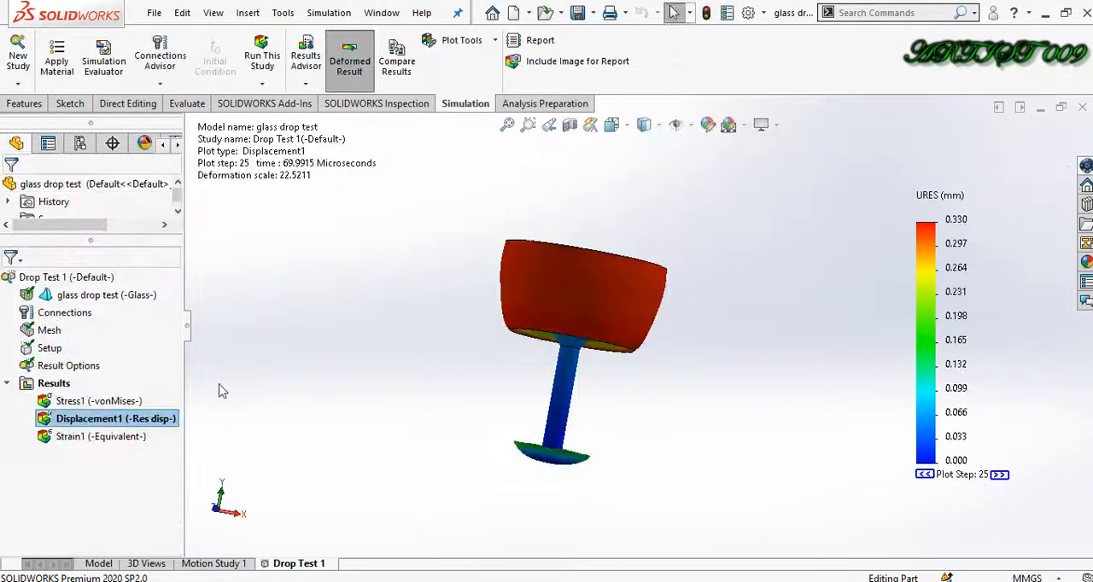
# Show Stress1, edit its definition and plot step value, and open the stress units list
pyautogui.doubleClick(98, 401)
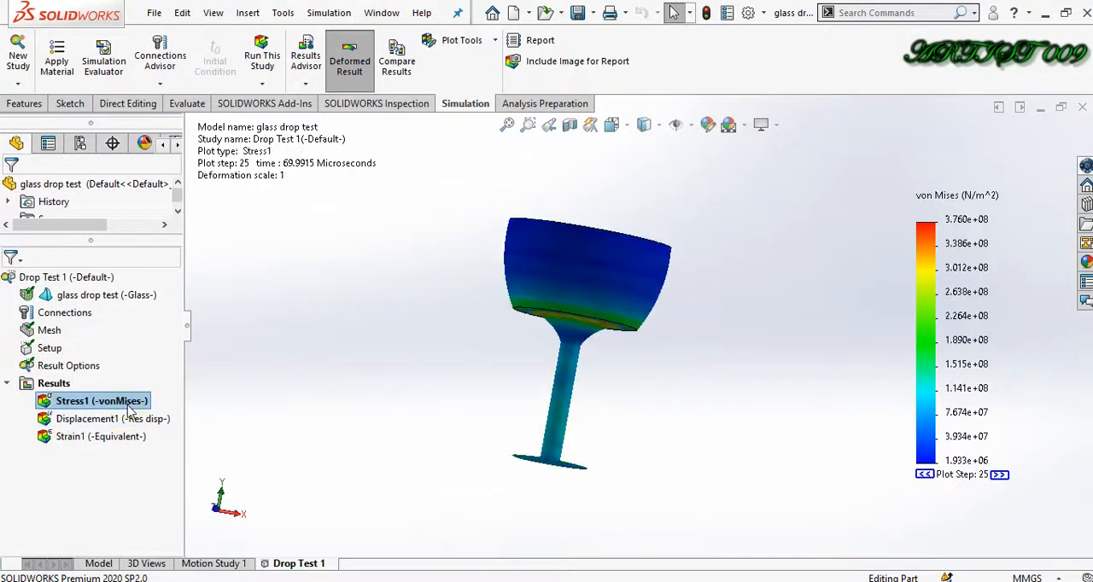
pyautogui.rightClick(101, 400)
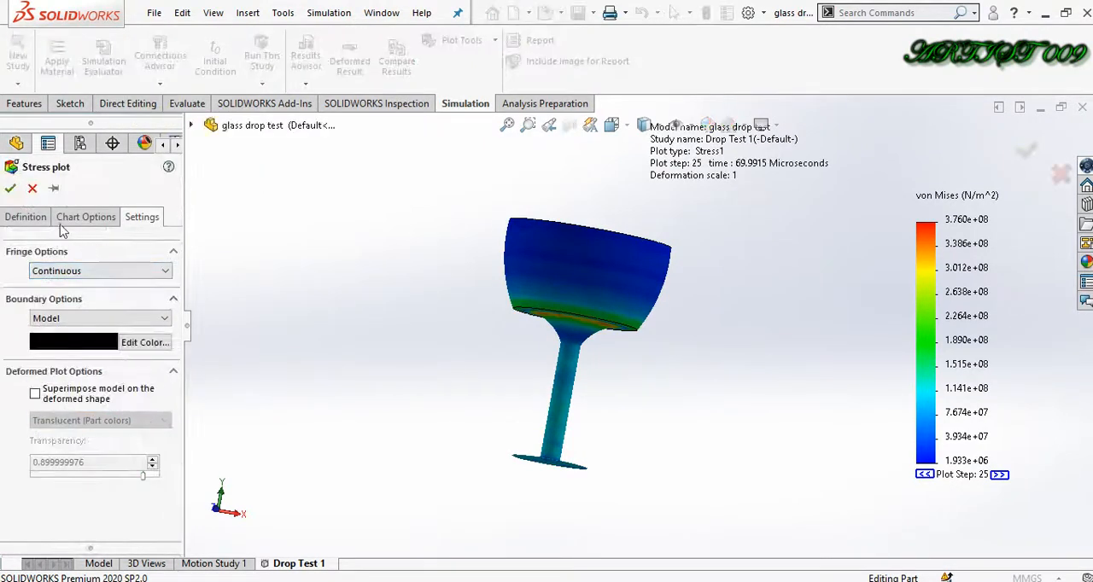
pyautogui.click(85, 216)
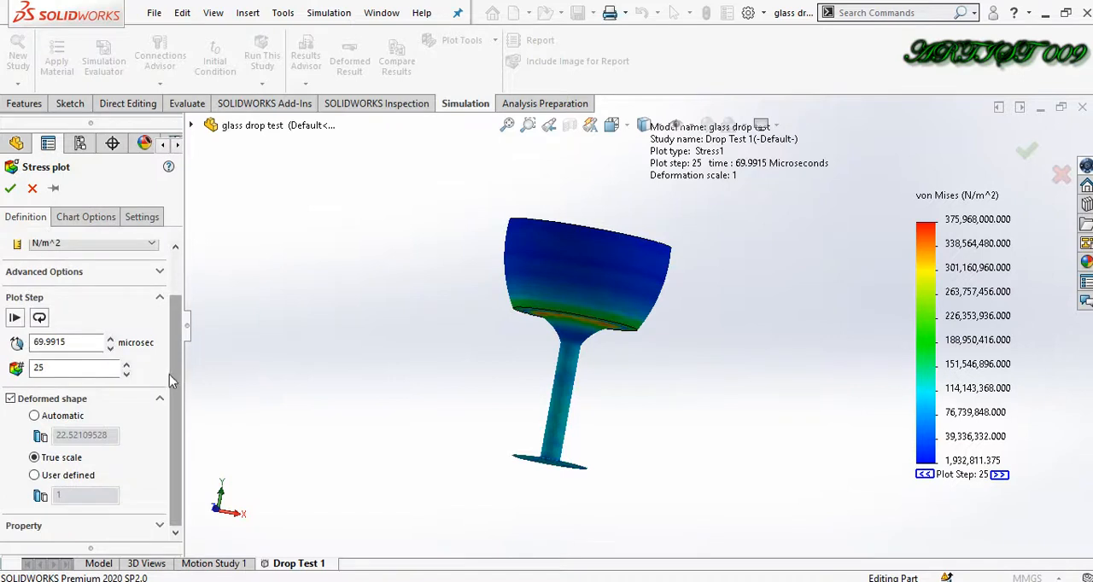
pyautogui.click(34, 457)
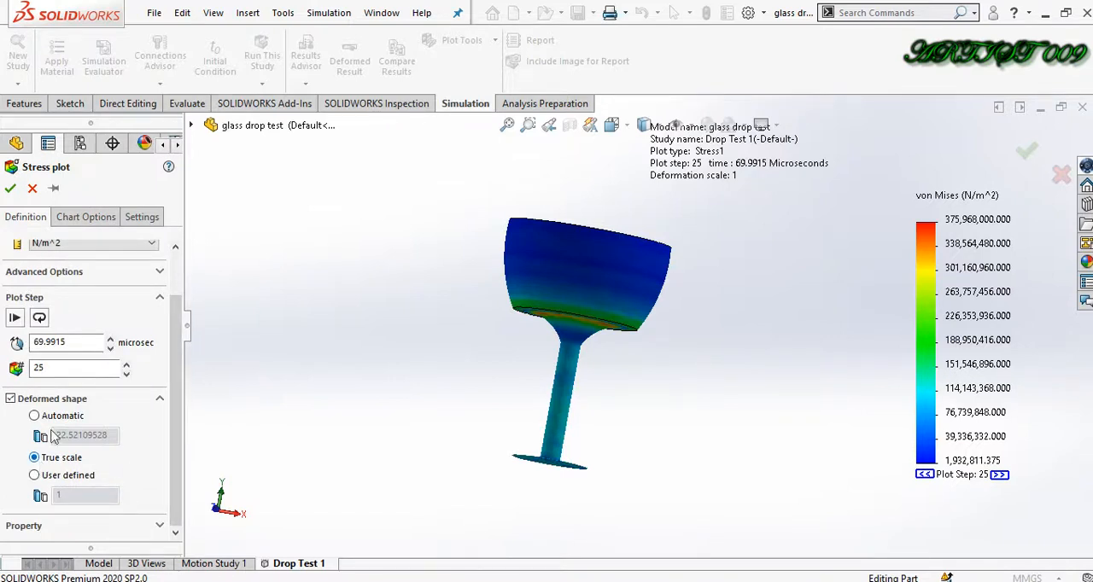
pyautogui.click(66, 341)
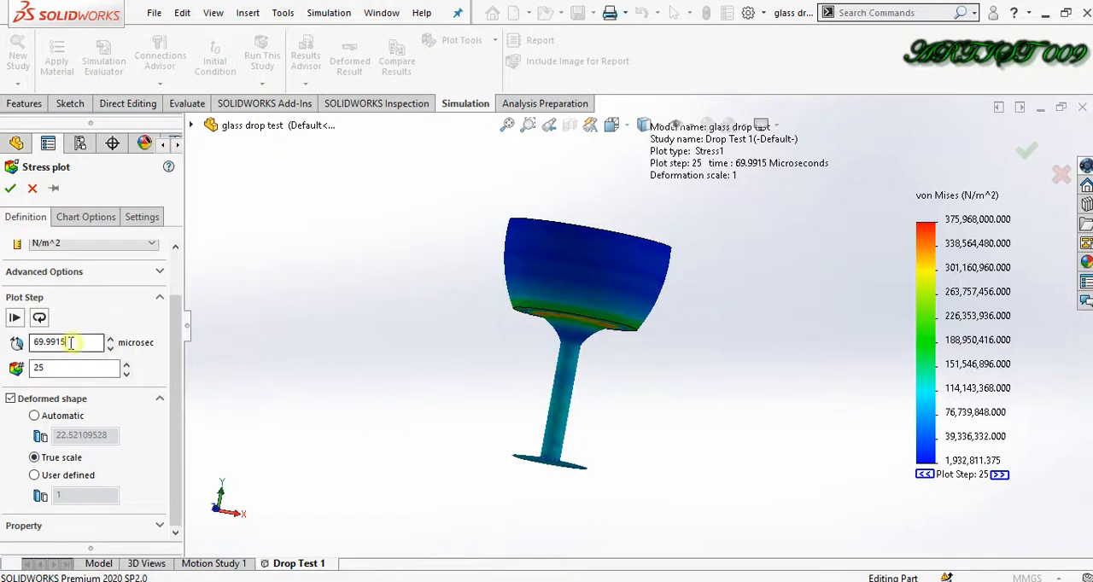
pyautogui.tripleClick(60, 342)
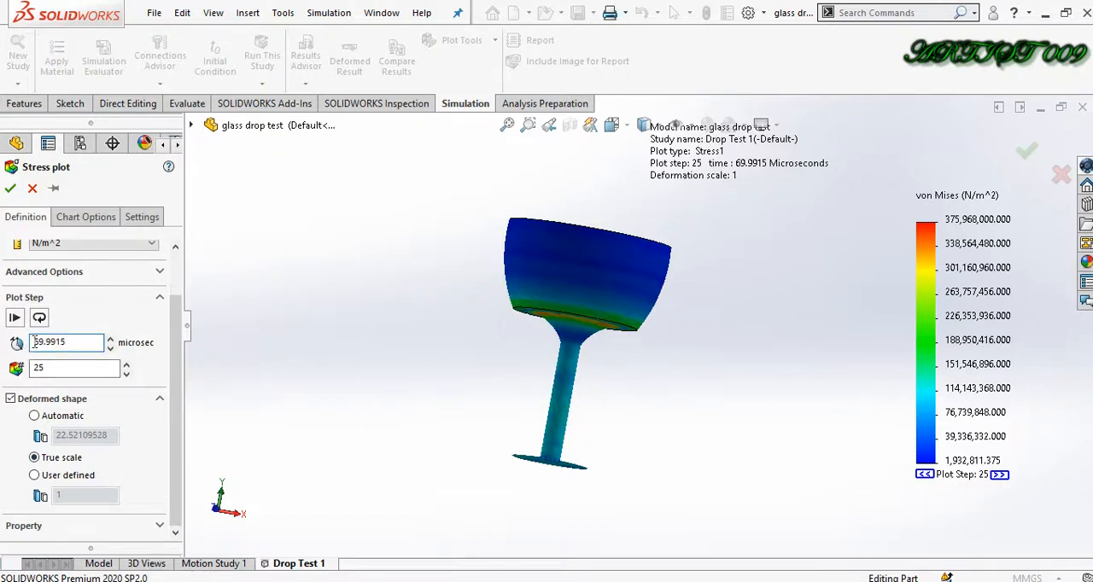
pyautogui.click(66, 342)
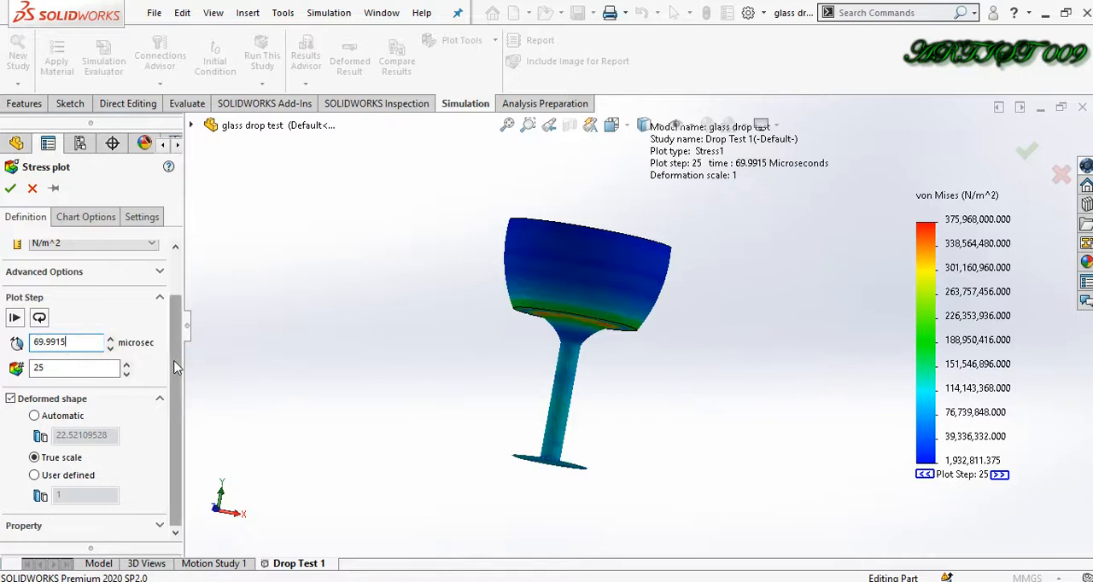
pyautogui.moveTo(175, 369)
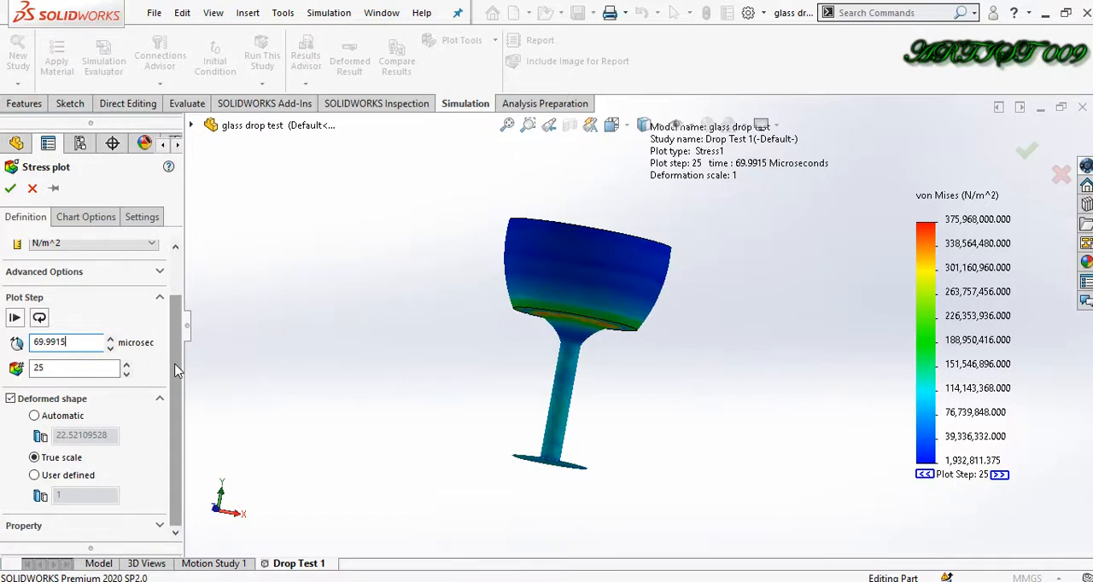
pyautogui.moveTo(129, 322)
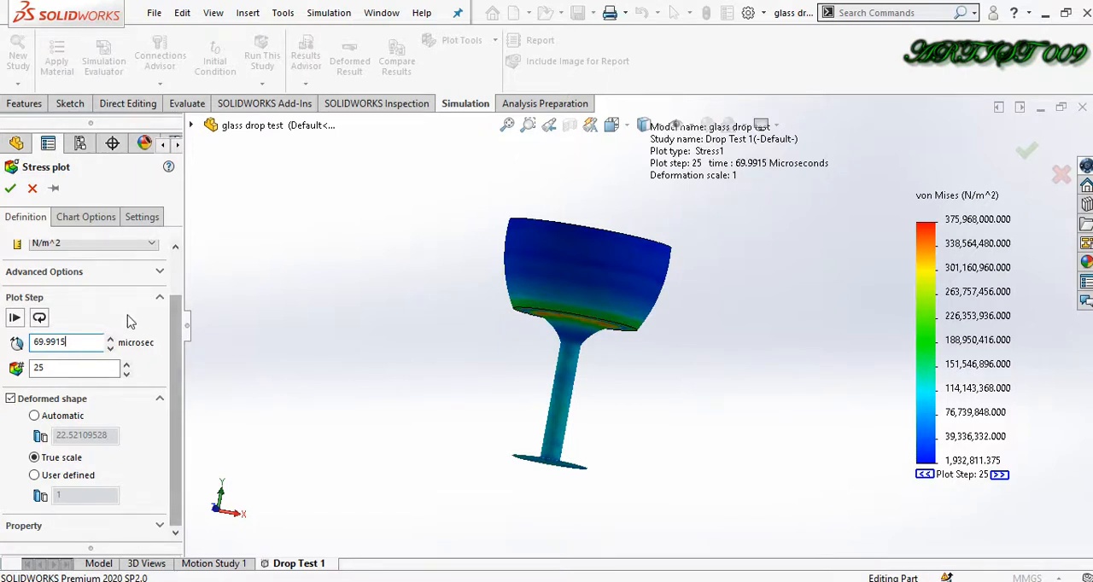
pyautogui.click(90, 243)
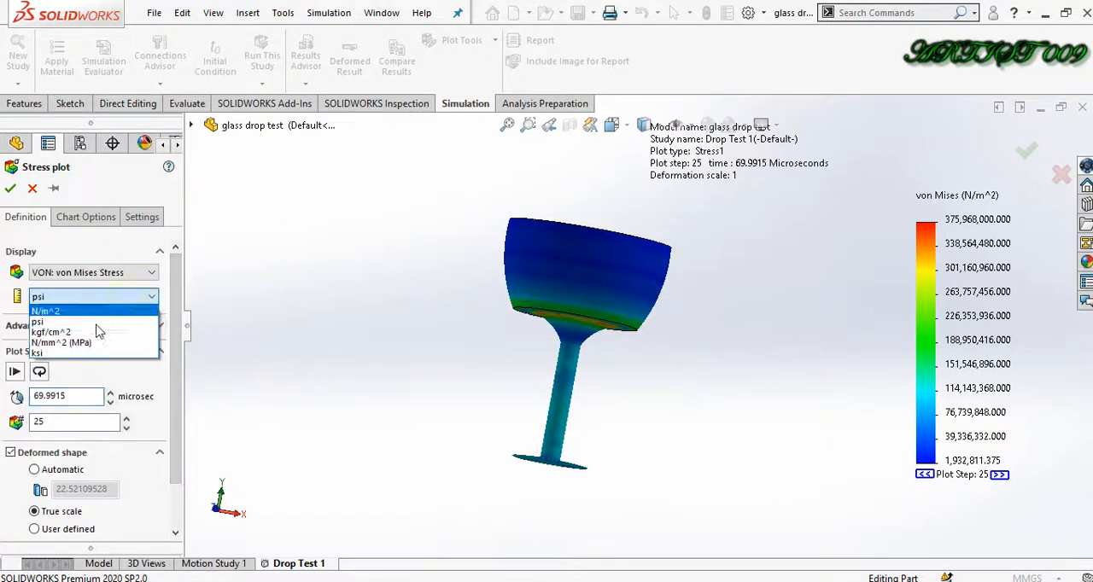
# Express the von Mises stress plot in N/mm^2 (MPa) and adjust a plot option
pyautogui.click(61, 342)
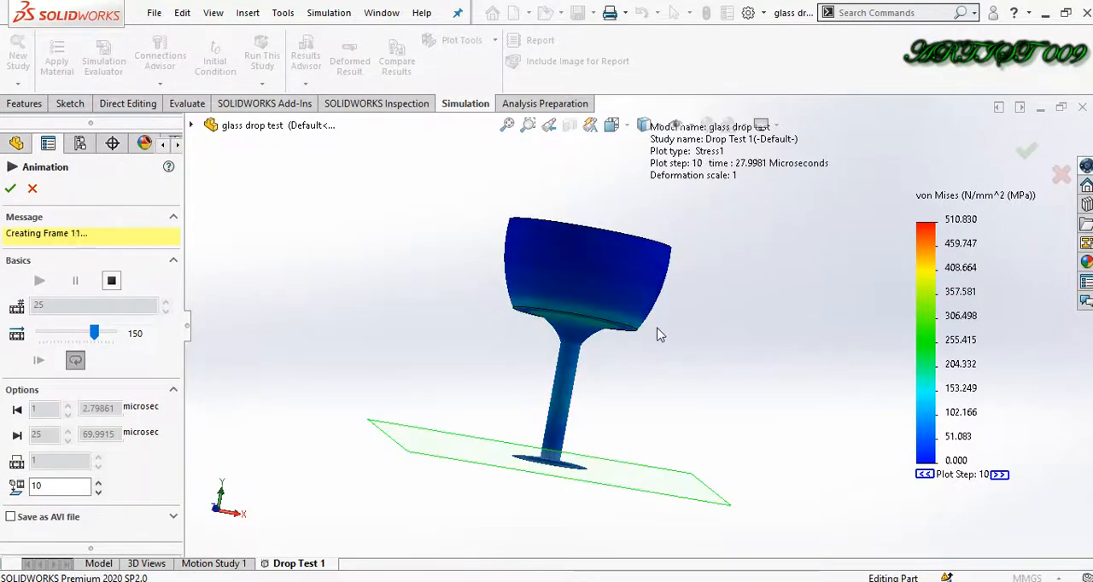
pyautogui.click(39, 291)
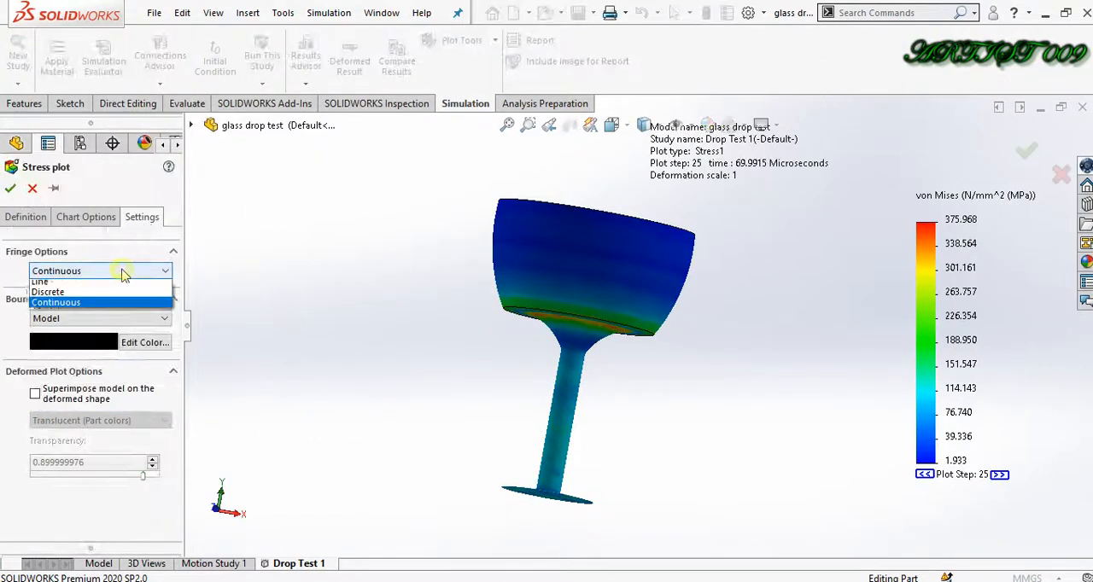
# Redraw the stress plot with point fringes, animate it, then close the animation
pyautogui.click(98, 271)
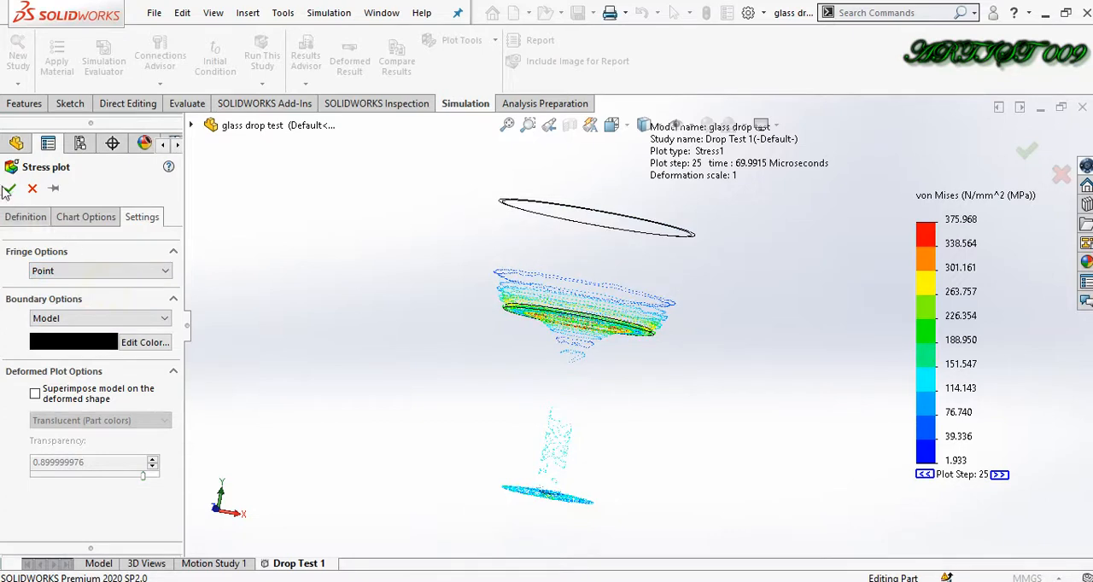
pyautogui.click(8, 189)
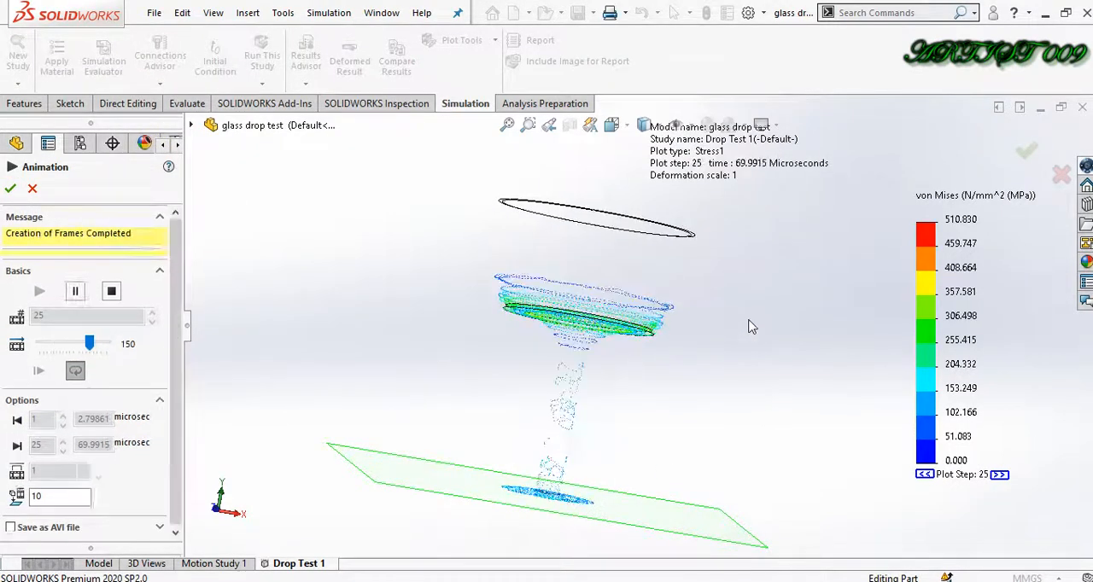
pyautogui.click(40, 291)
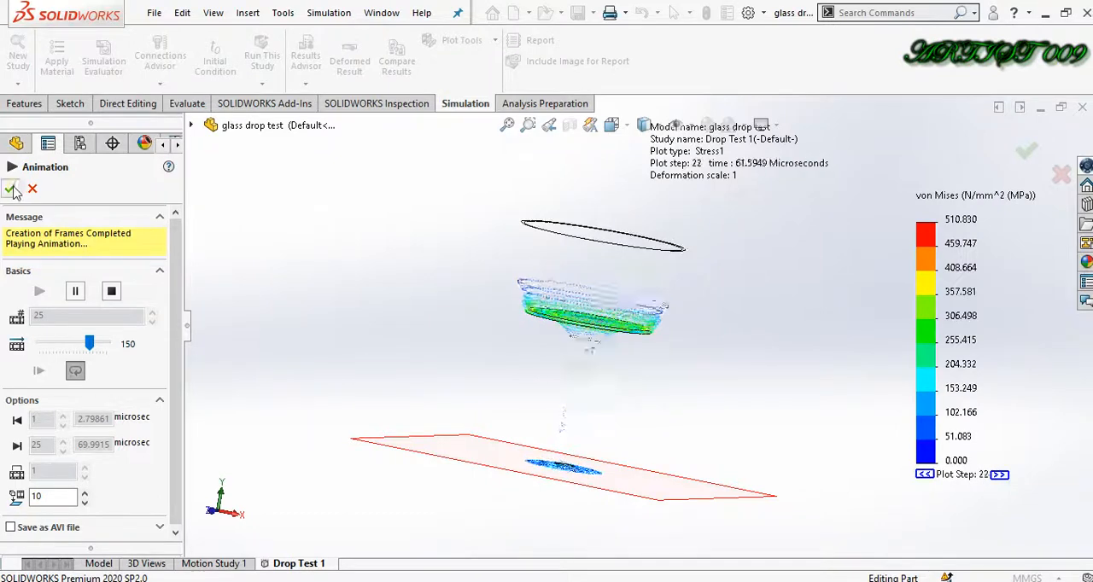
pyautogui.click(89, 421)
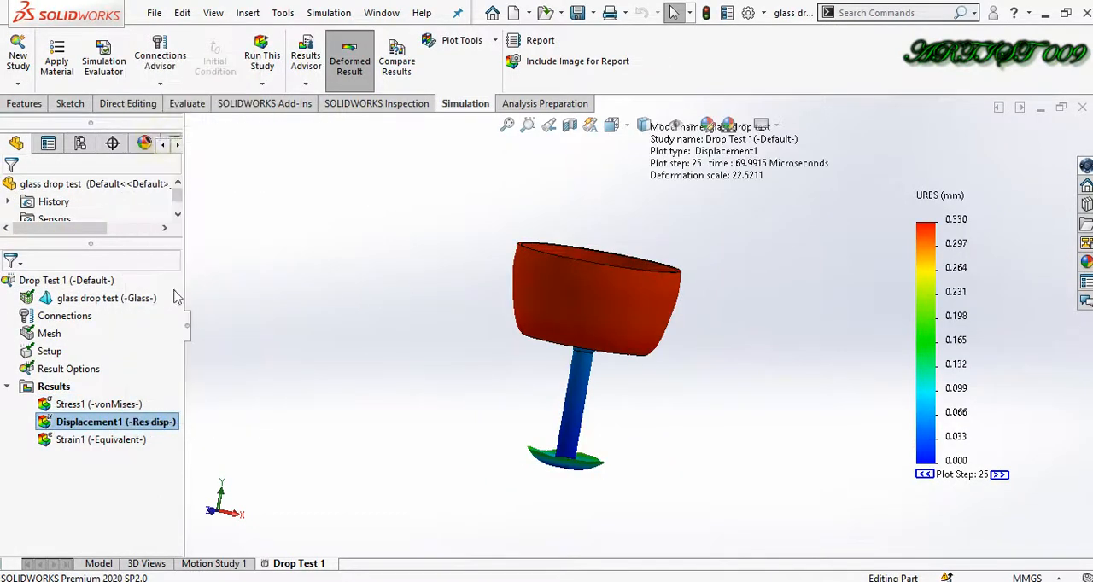
# Change the displacement plot's fringe drawing and start iso clipping it
pyautogui.doubleClick(88, 421)
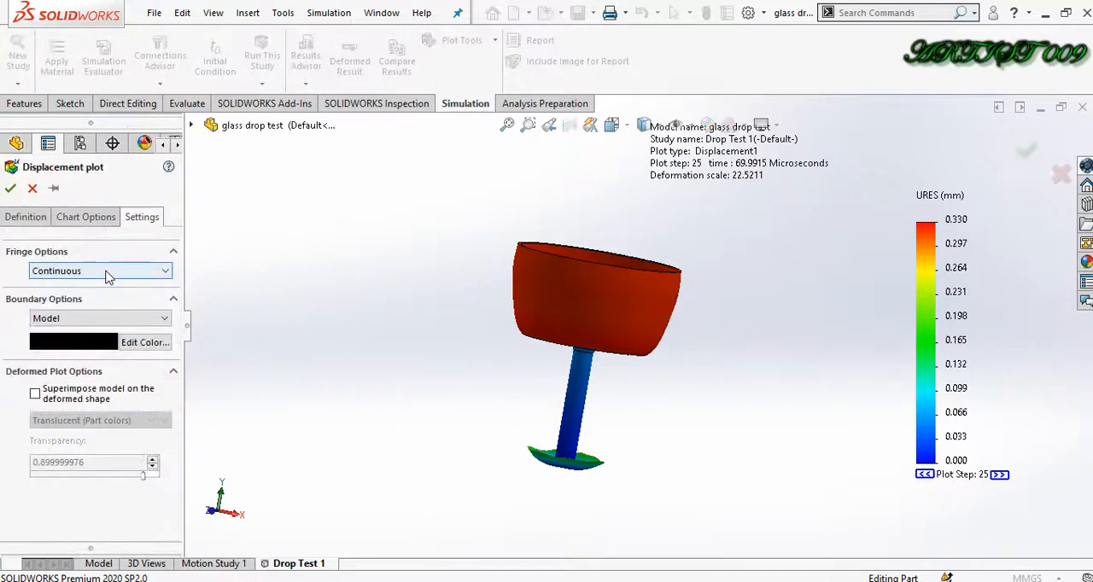
pyautogui.click(100, 271)
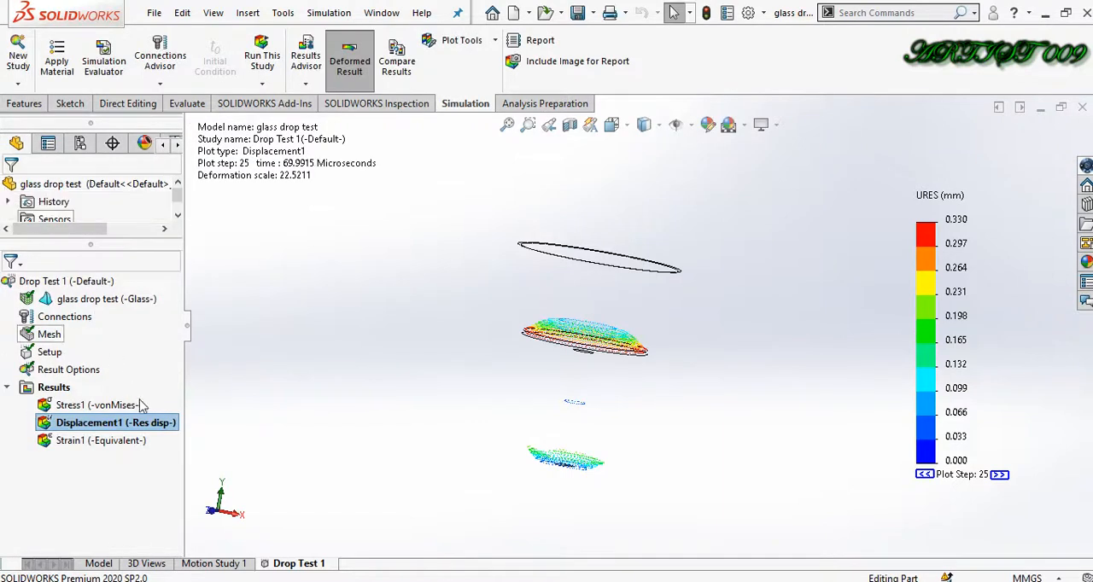
pyautogui.rightClick(115, 423)
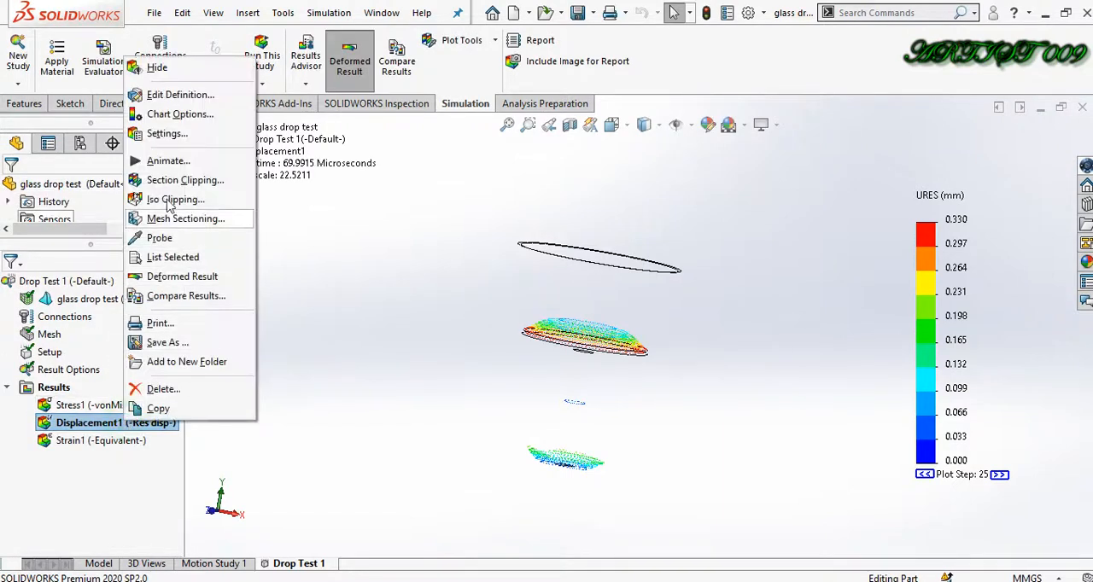
pyautogui.click(168, 160)
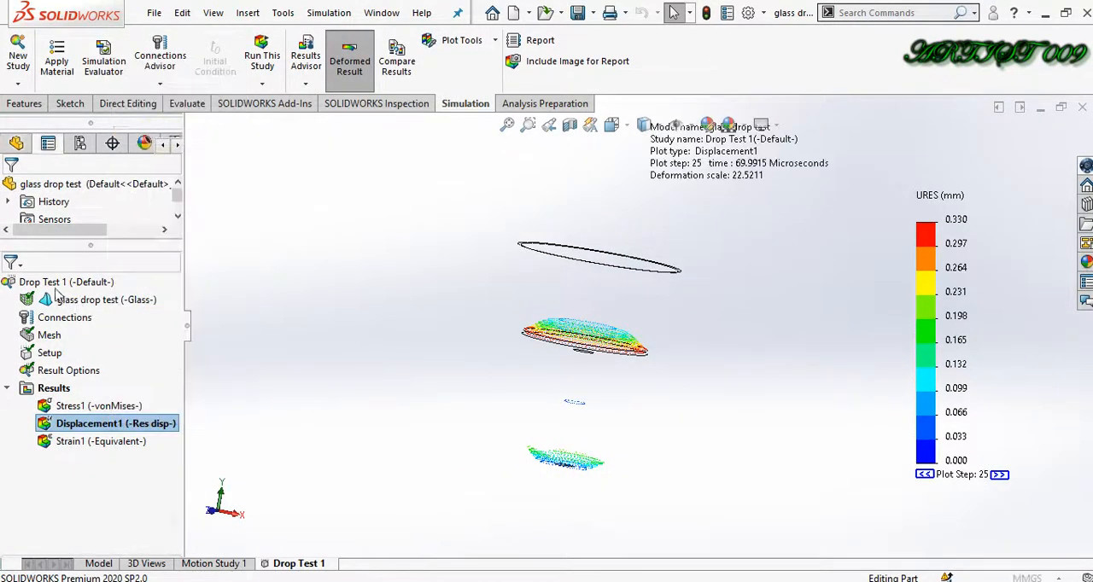
# Animate the displacement plot at deformation scale 1, peaking near 0.345 mm
pyautogui.doubleClick(115, 424)
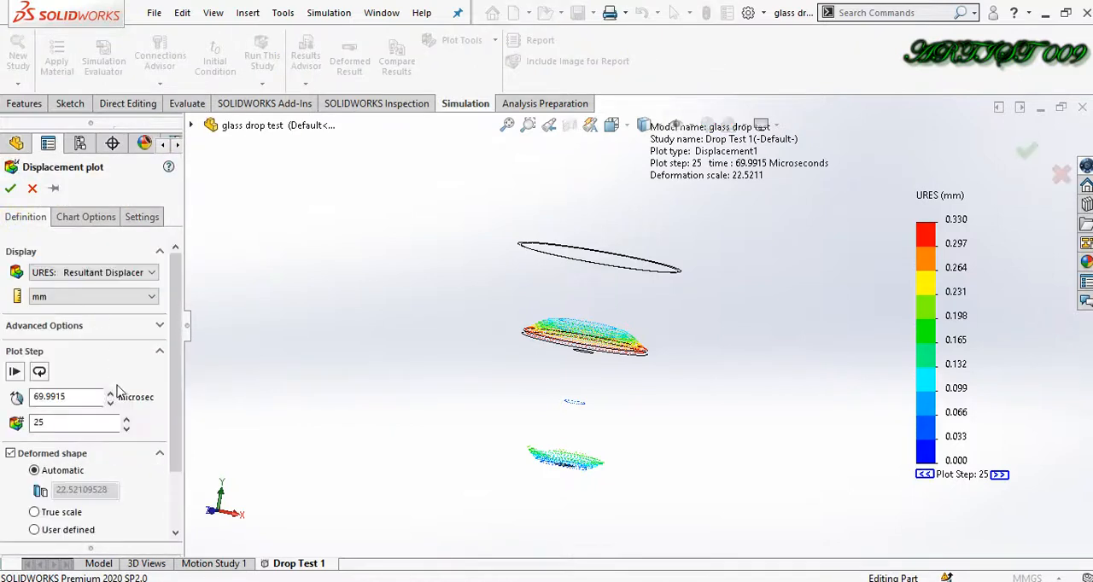
pyautogui.click(35, 511)
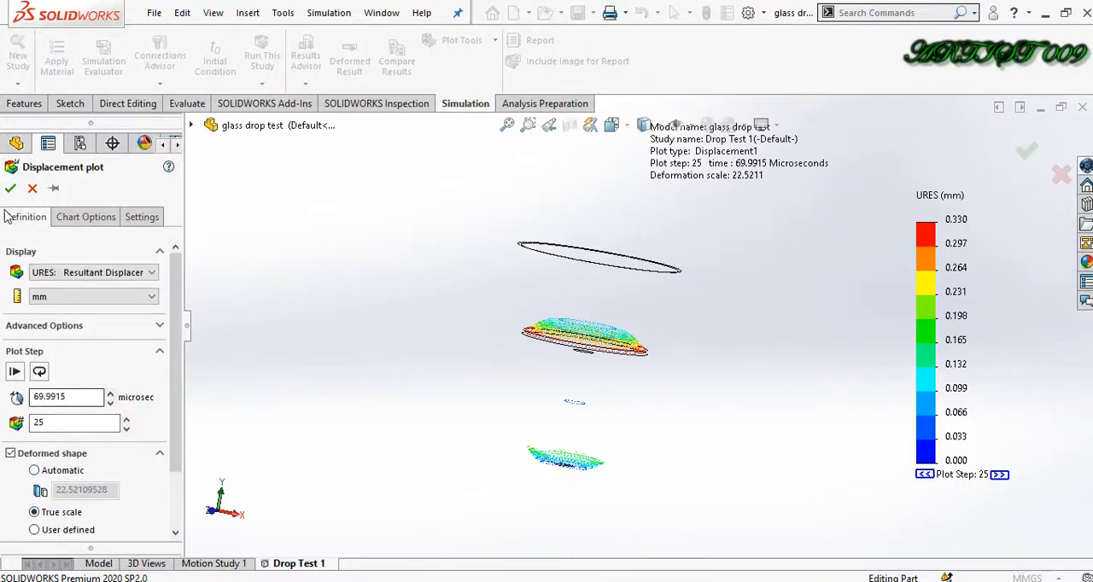
pyautogui.rightClick(89, 424)
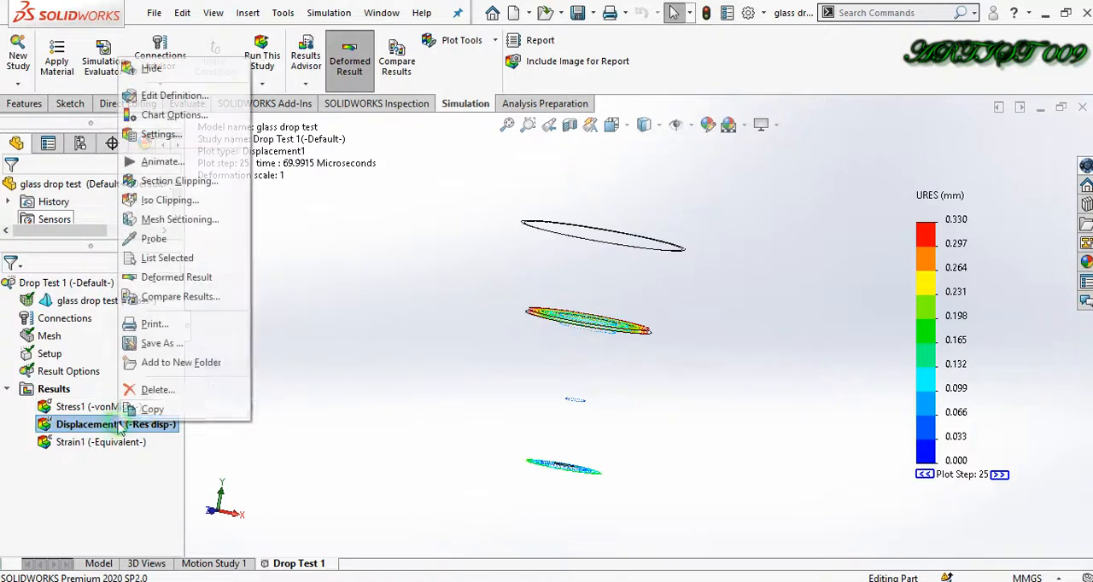
pyautogui.click(162, 162)
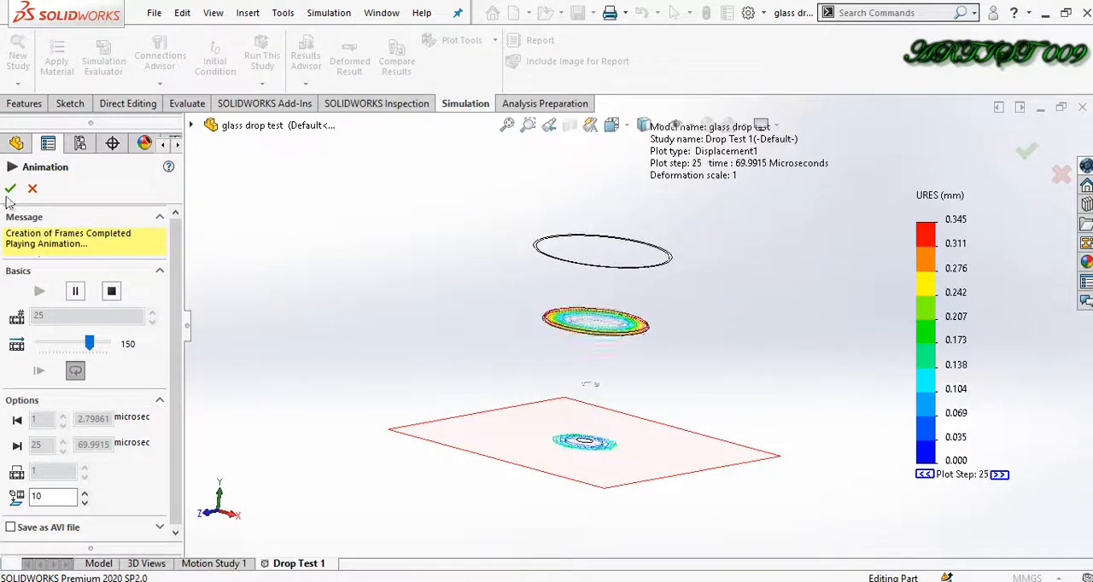
# Close the animation and define a Node 1 von Mises stress (N/mm^2) time-history graph
pyautogui.click(9, 188)
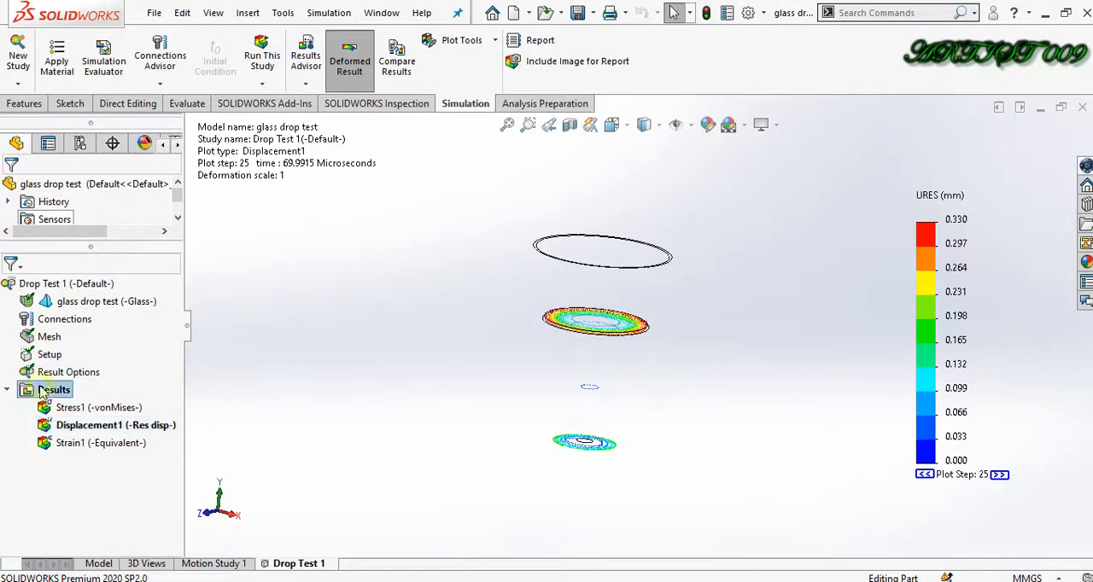
pyautogui.rightClick(54, 390)
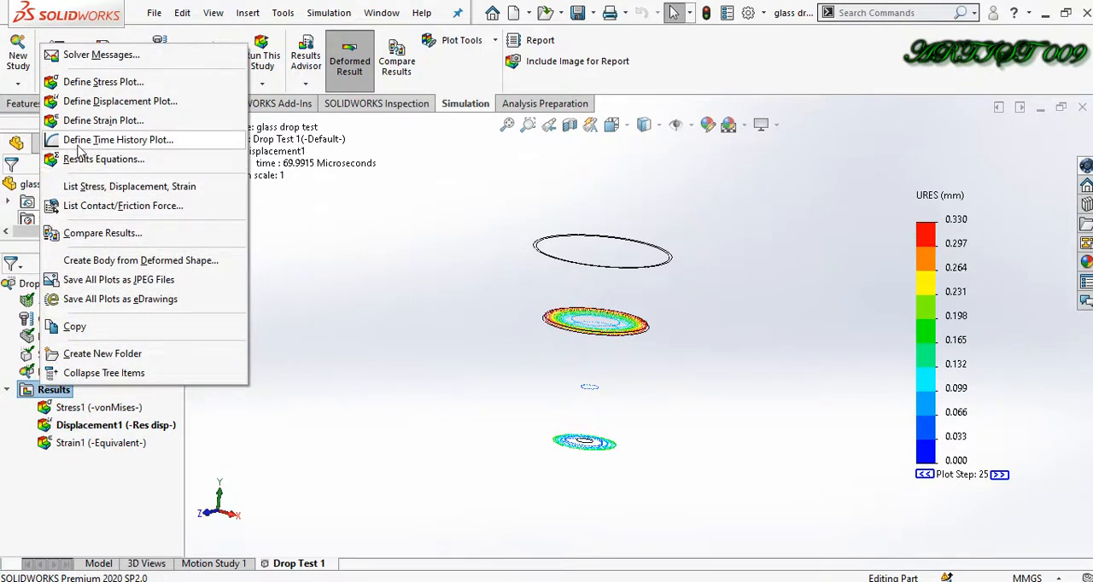
pyautogui.click(118, 139)
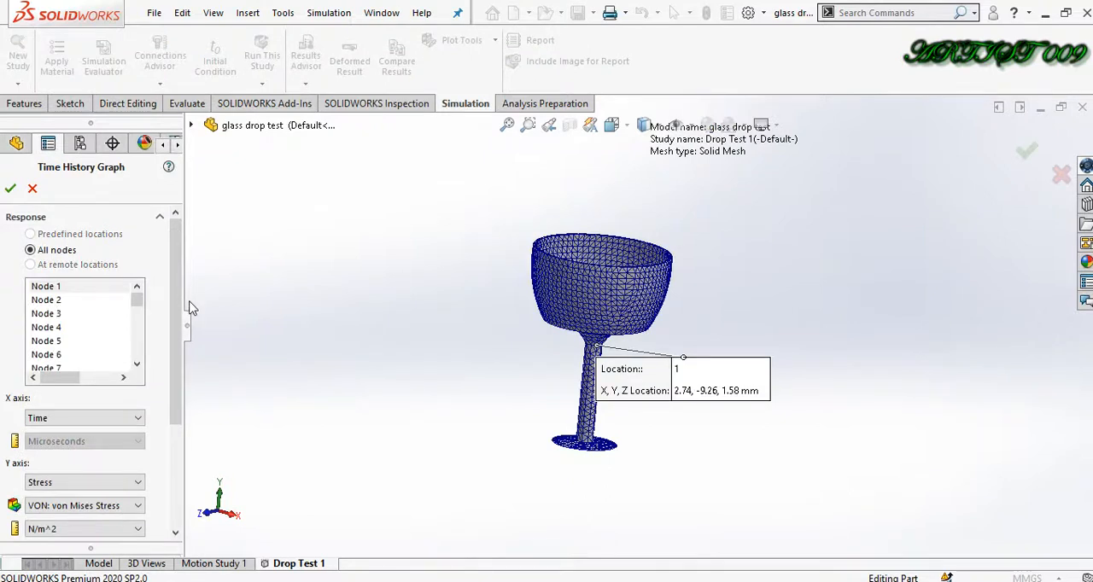
pyautogui.moveTo(124, 290)
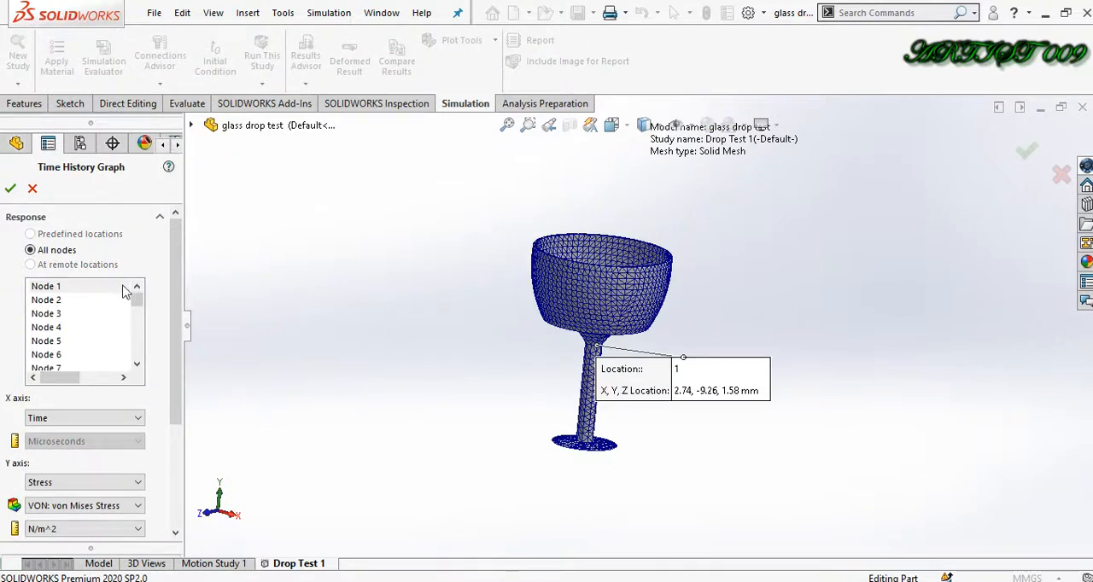
pyautogui.scroll(-3)
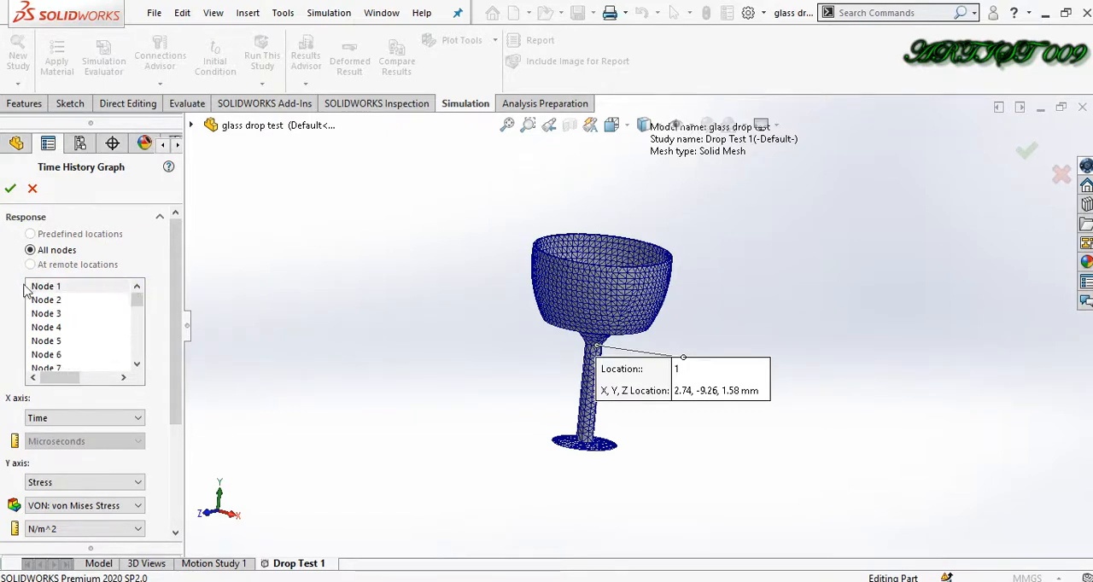
pyautogui.click(46, 286)
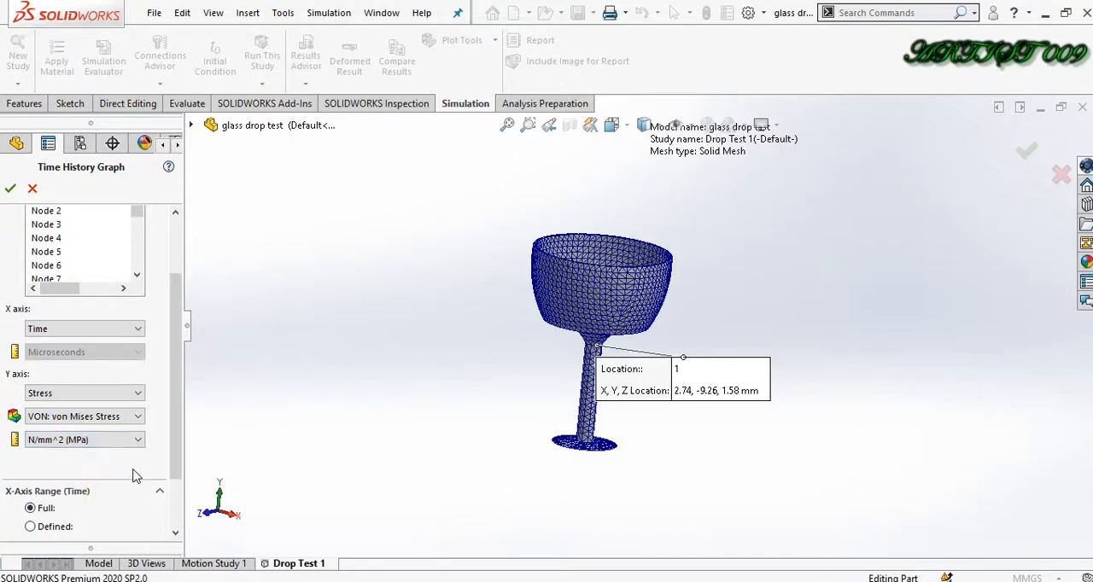
pyautogui.click(10, 188)
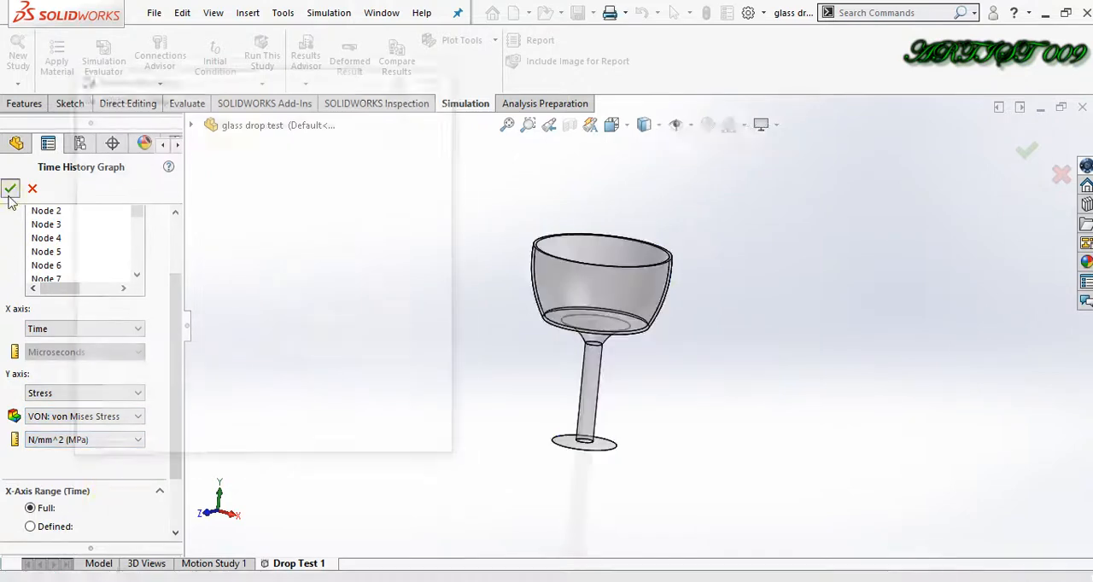
# Maximize the Node 1 stress graph, peaking near 170 MPa around 25 microseconds
pyautogui.click(10, 188)
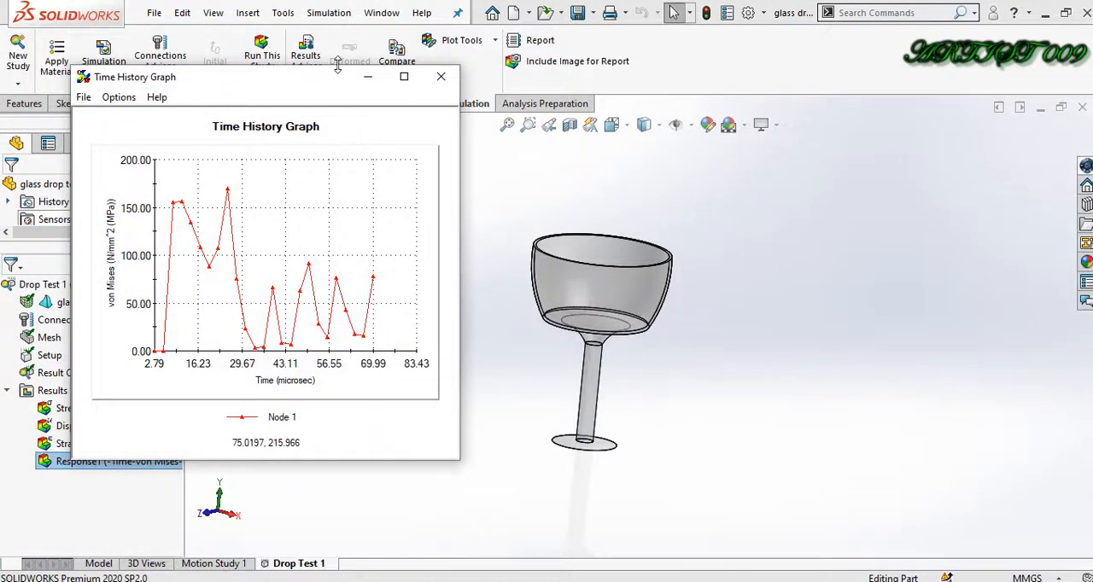
pyautogui.click(404, 76)
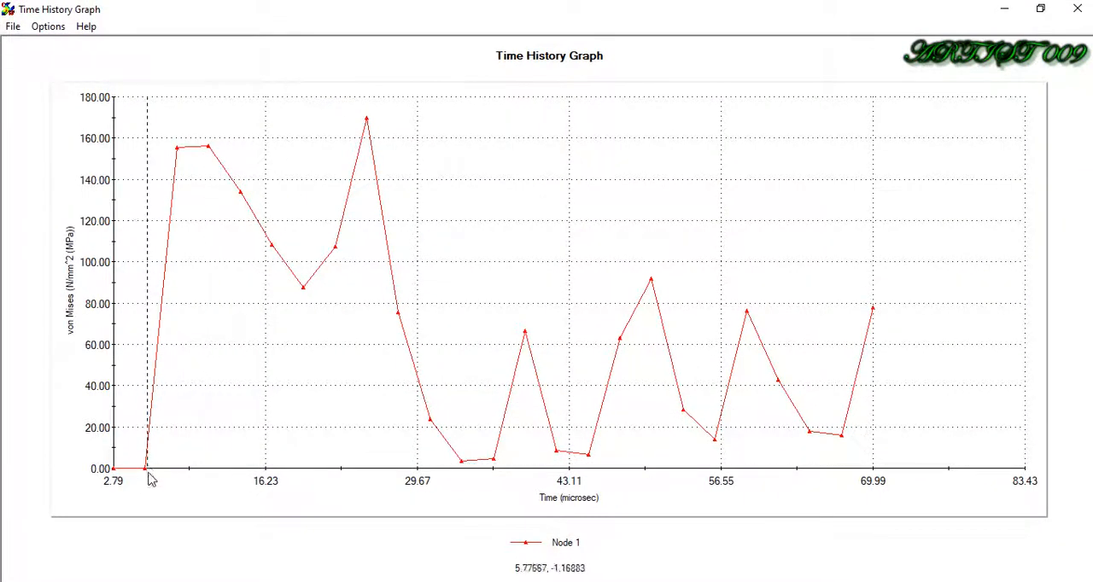
pyautogui.moveTo(148, 469)
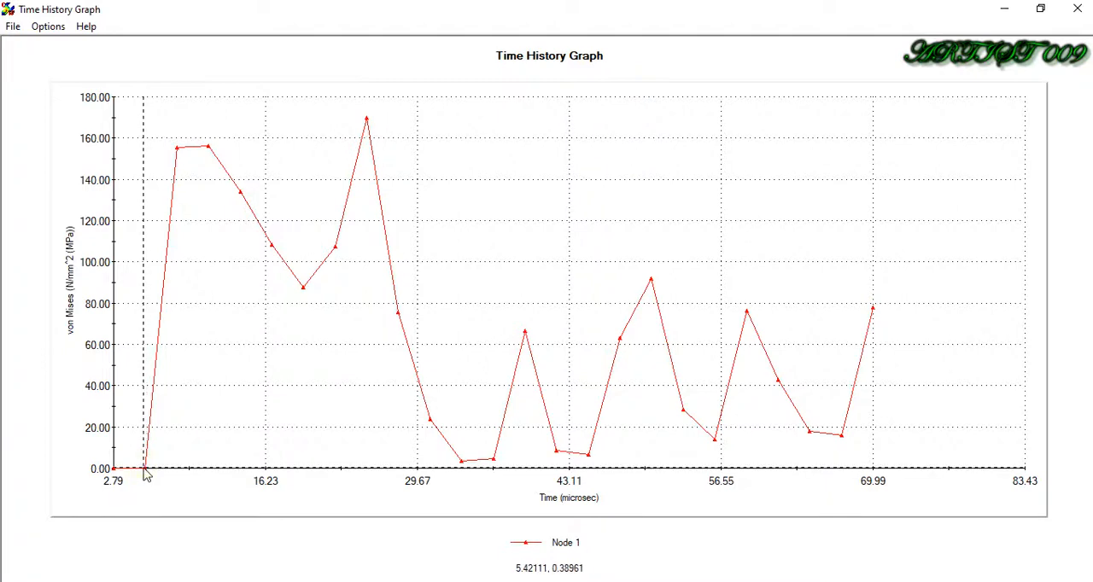
pyautogui.moveTo(81, 345)
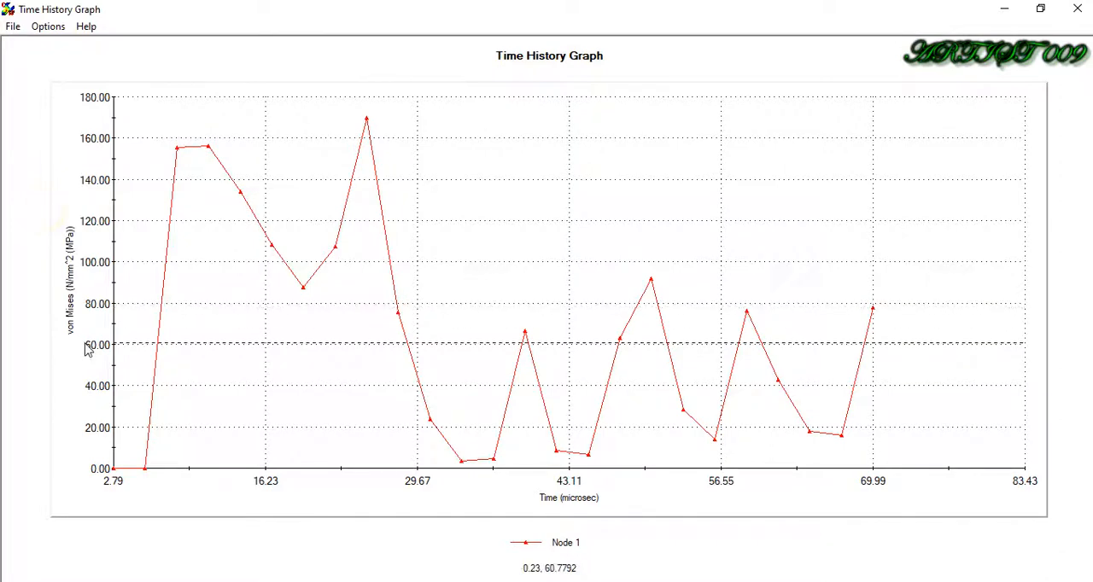
pyautogui.moveTo(34, 222)
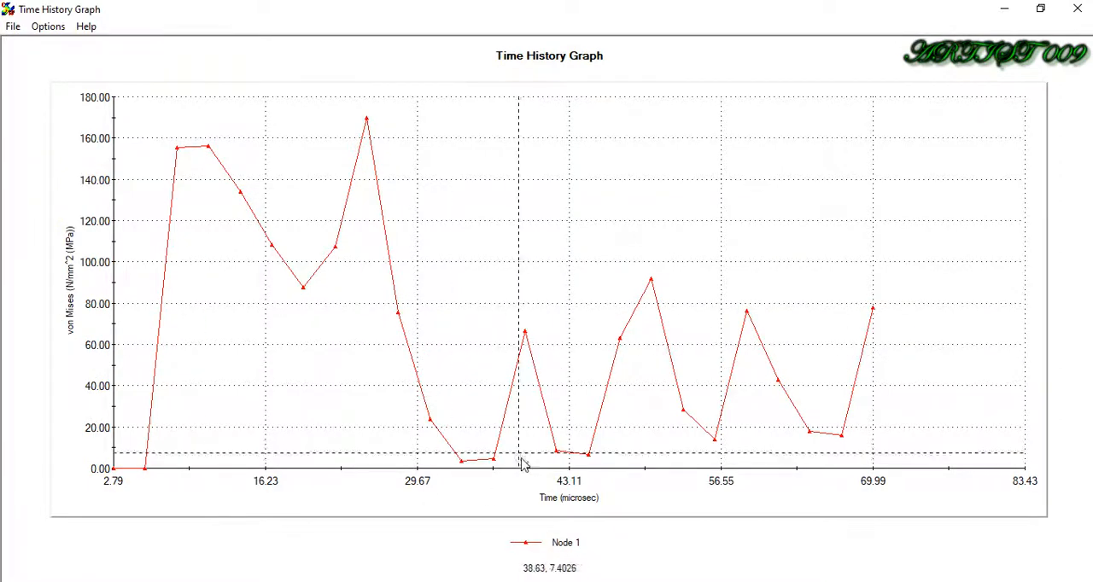
pyautogui.moveTo(604, 500)
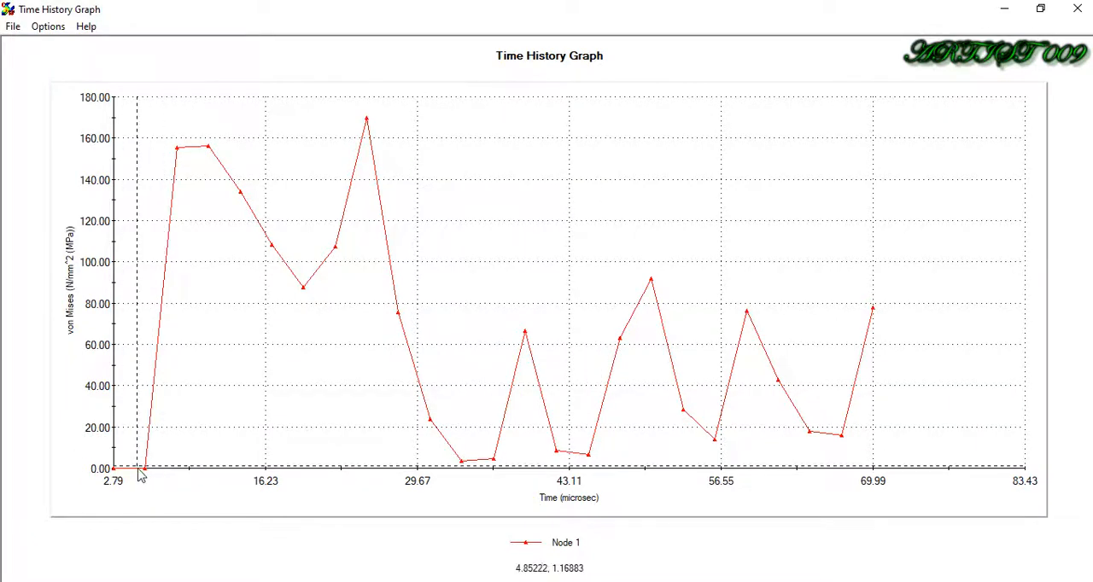
pyautogui.moveTo(145, 475)
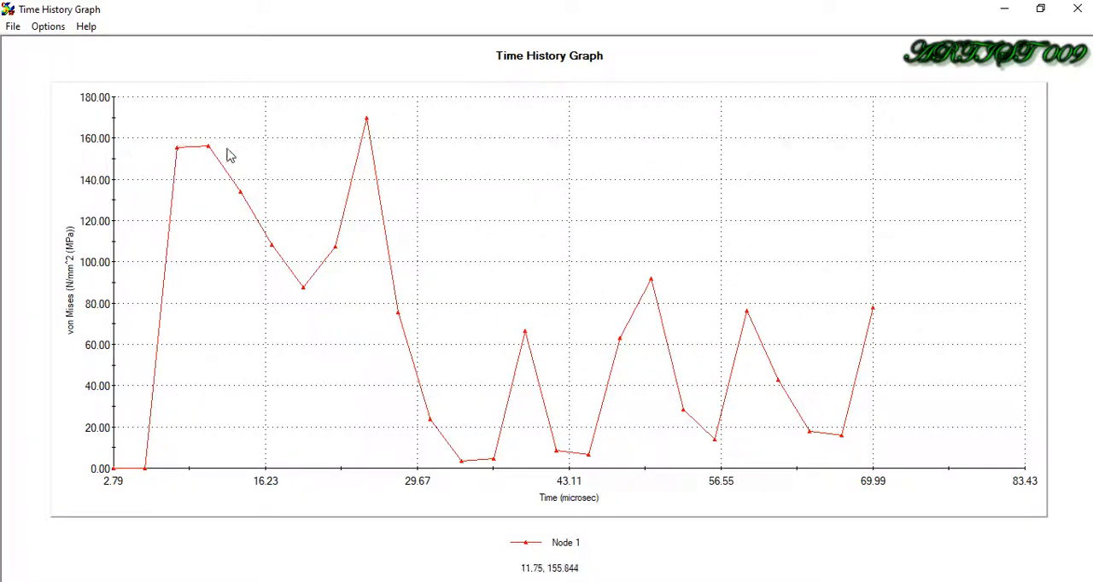
pyautogui.moveTo(427, 363)
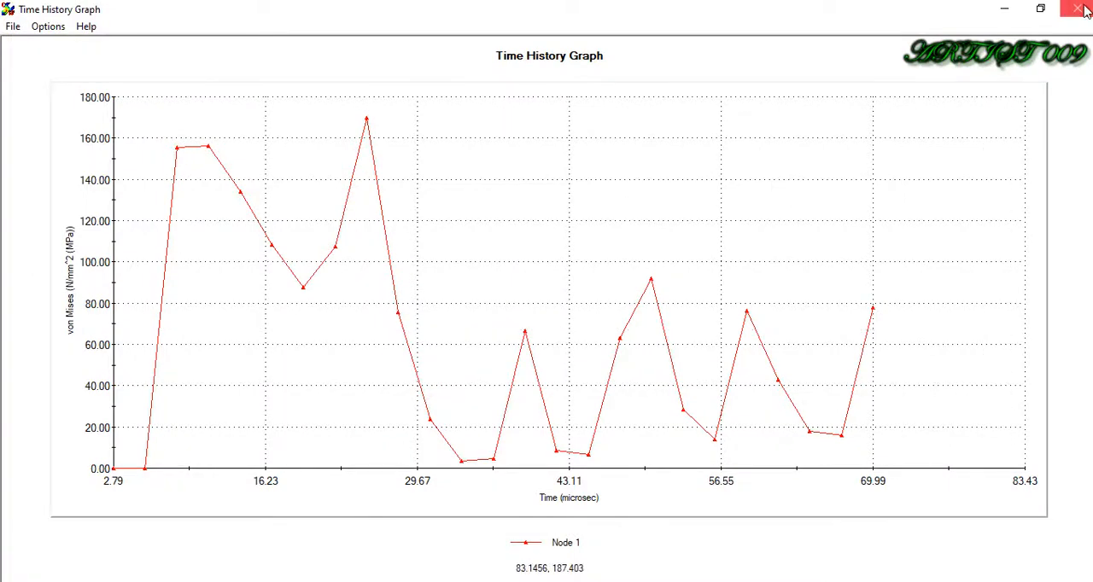
pyautogui.moveTo(873, 482)
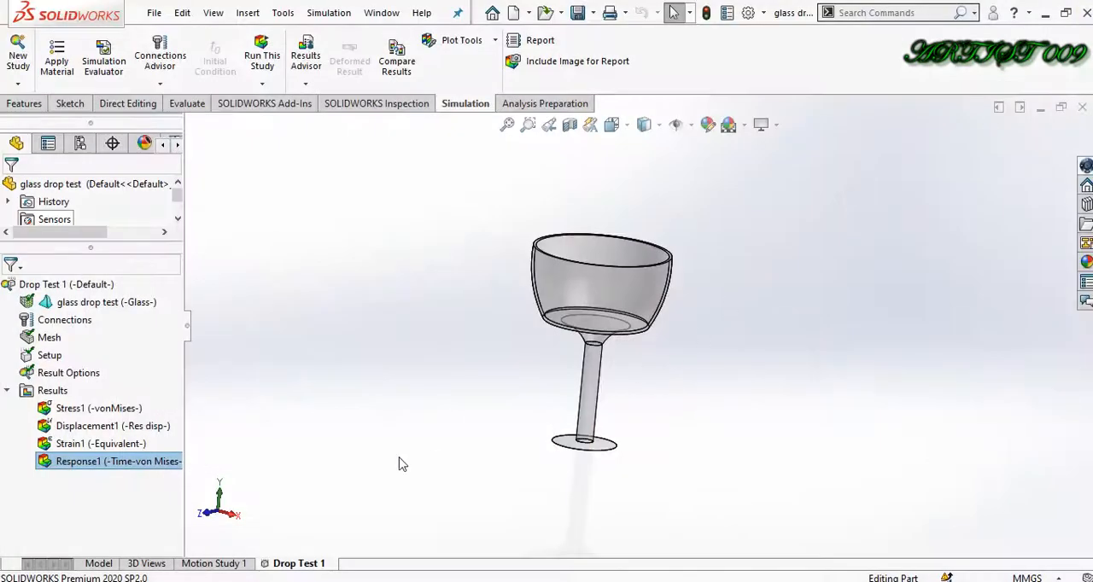
# Display the Strain1 equivalent strain plot and animate it
pyautogui.doubleClick(100, 443)
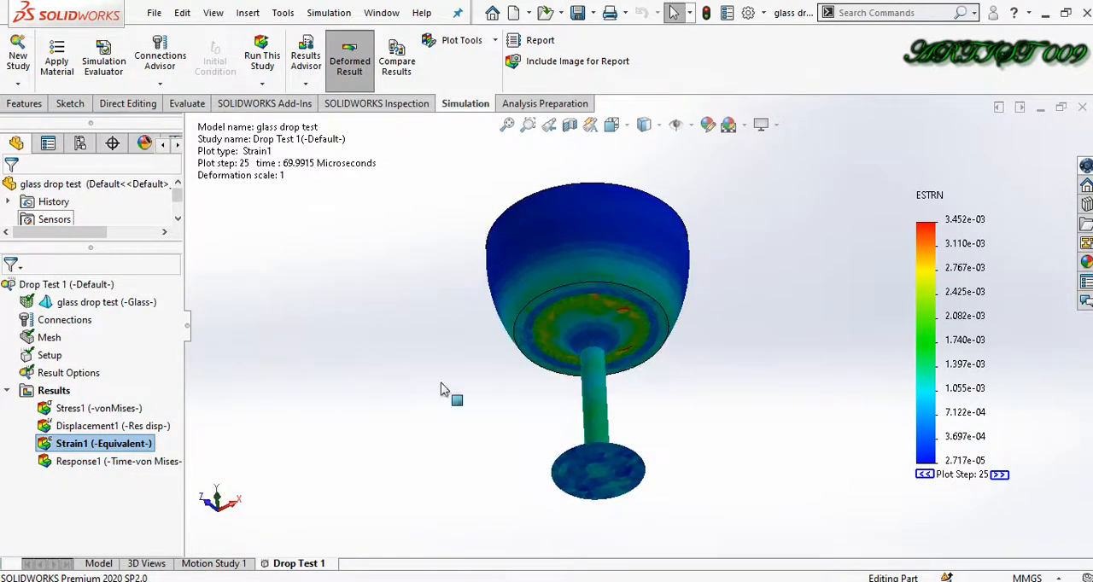
pyautogui.rightClick(103, 443)
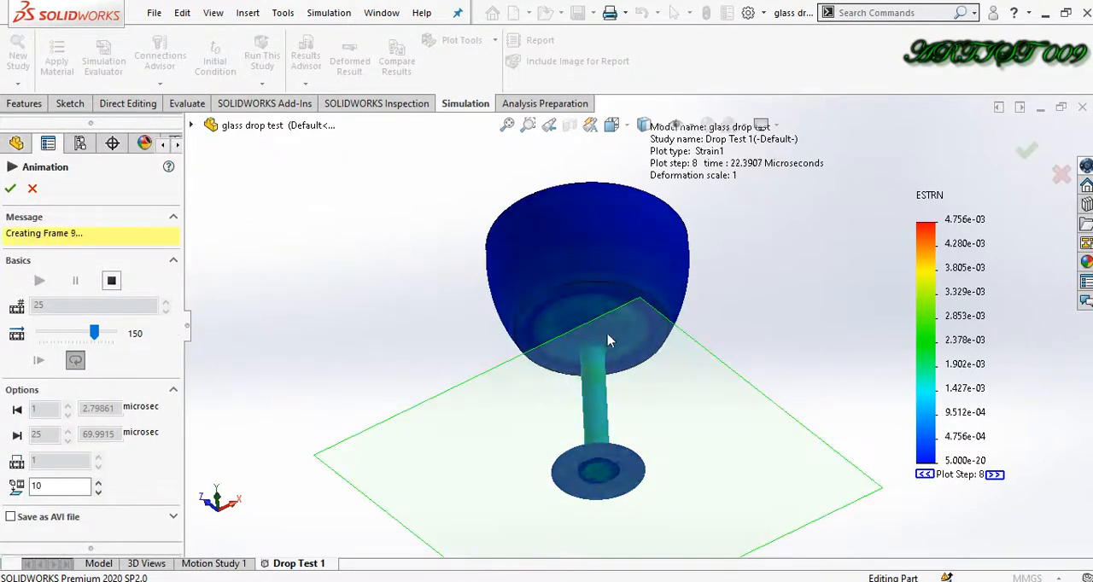
pyautogui.click(39, 280)
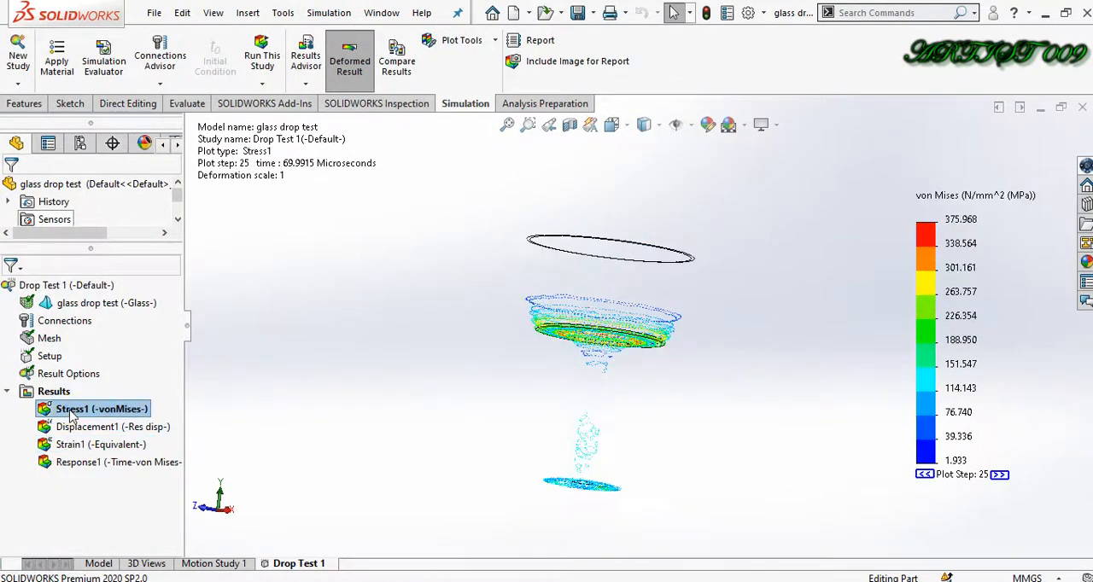
# Iso-clip displacement at 0.165 mm then about 0.28 mm, and confirm the plot settings
pyautogui.doubleClick(100, 425)
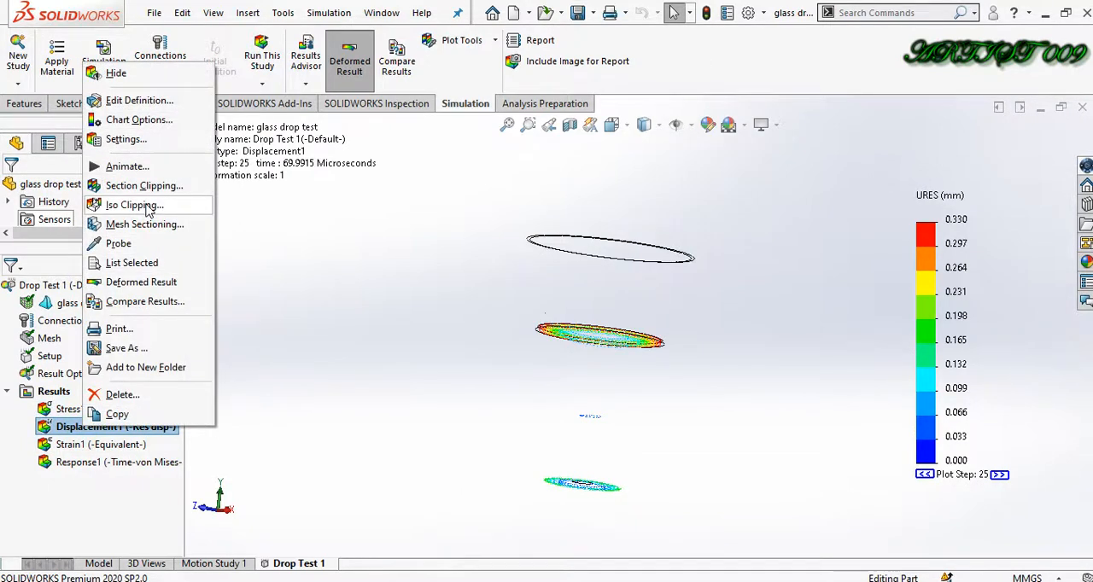
pyautogui.click(133, 204)
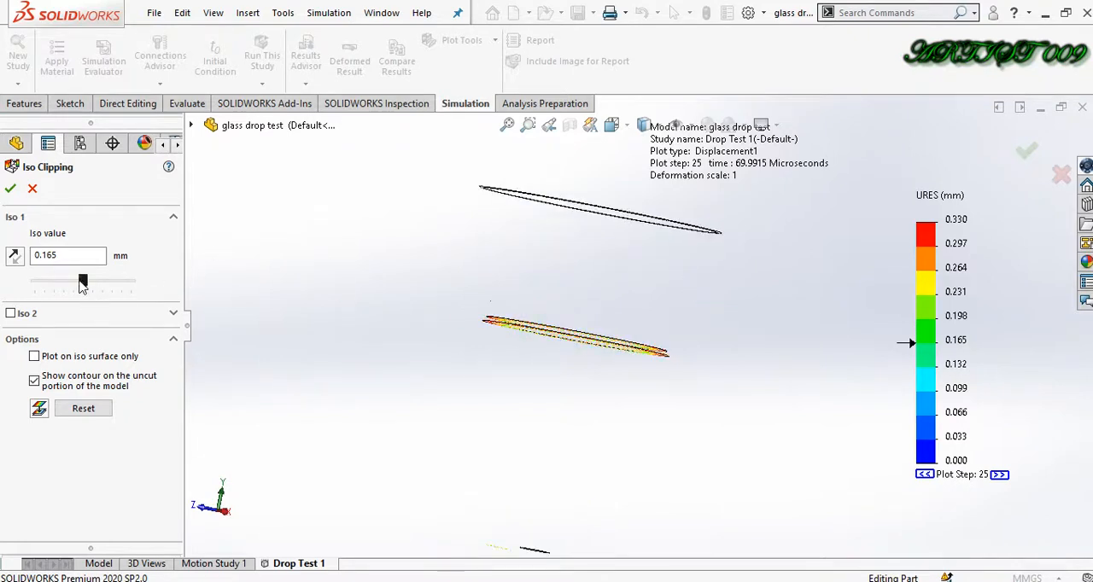
pyautogui.moveTo(83, 280); pyautogui.dragTo(117, 280)
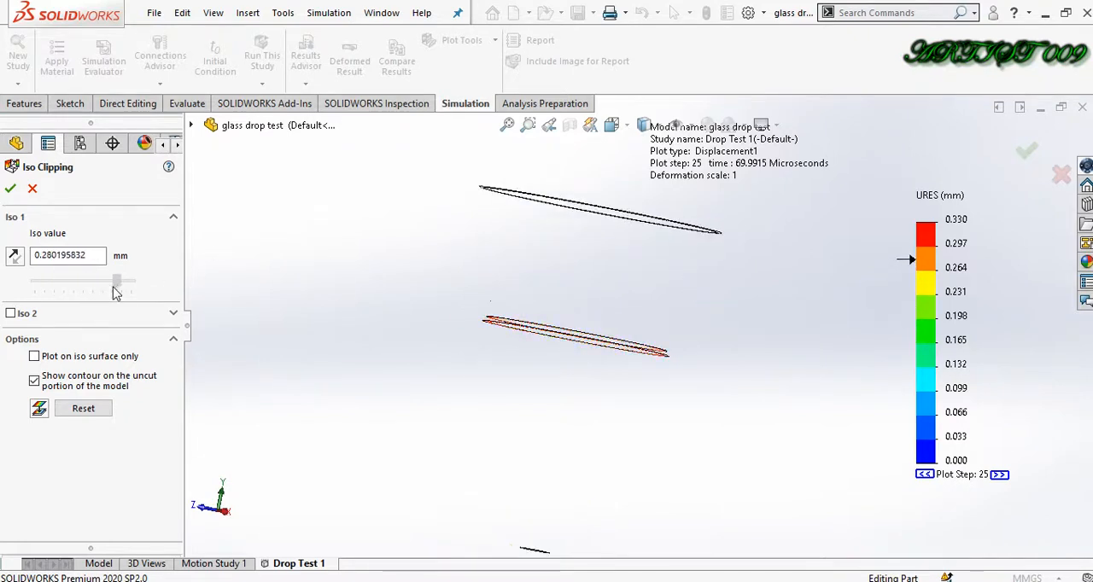
pyautogui.moveTo(95, 280); pyautogui.dragTo(117, 280)
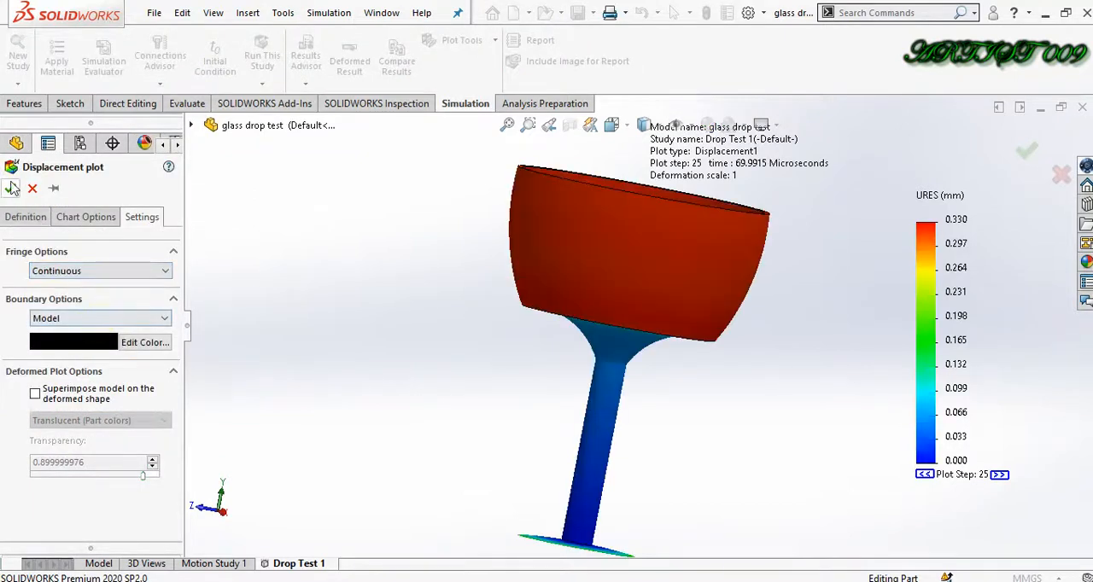
pyautogui.click(116, 428)
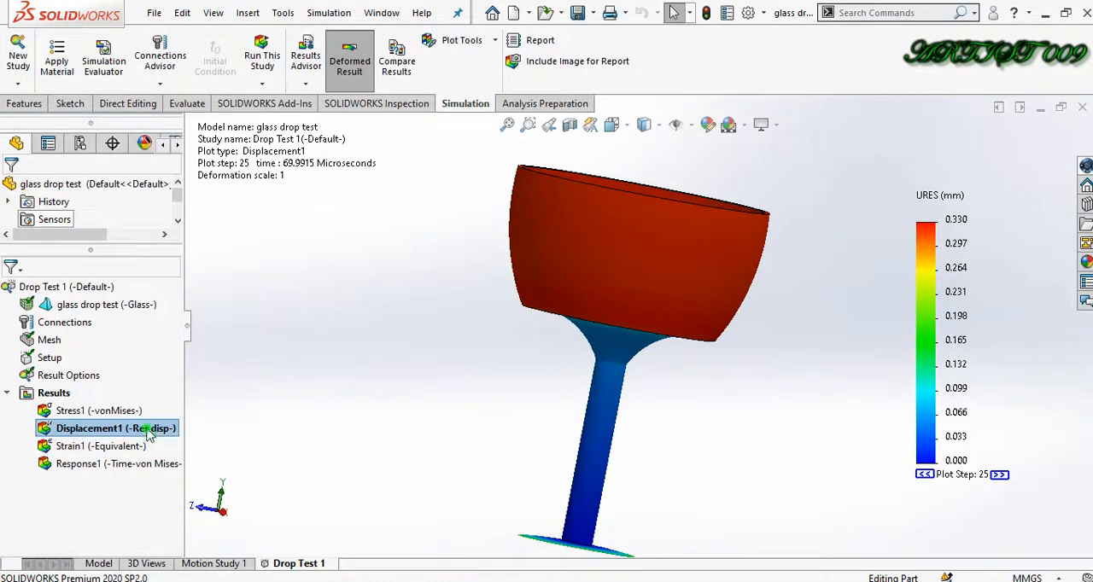